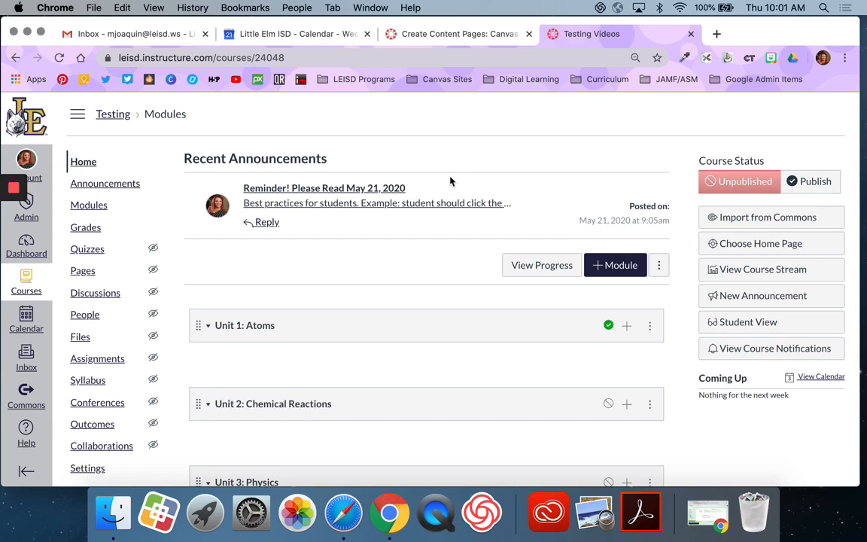
{"action": "mouse_move", "coordinate": [448, 183]}
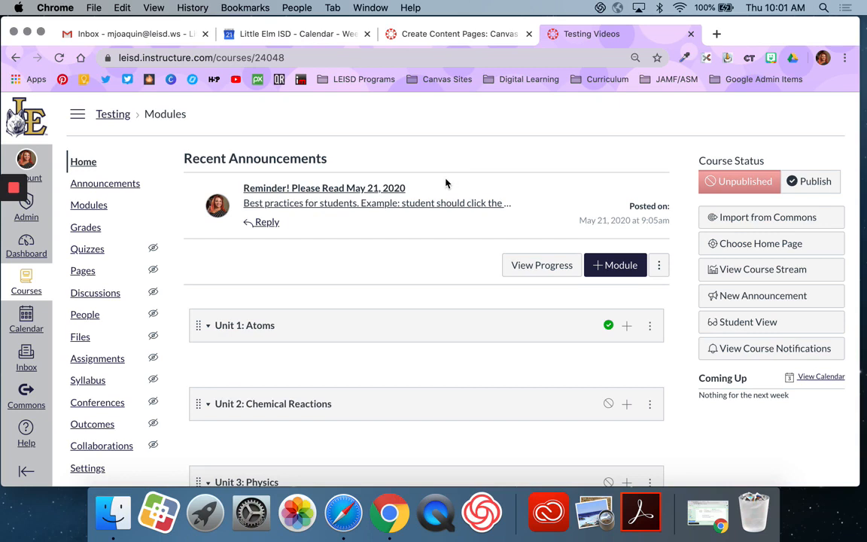
{"action": "mouse_move", "coordinate": [88, 275]}
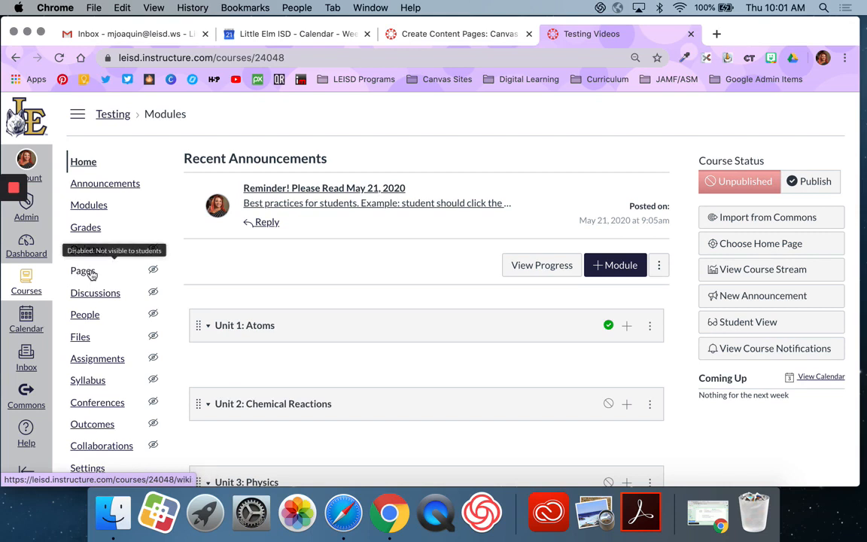
Open the Testing course's Pages list, which has no pages yet.
{"action": "left_click", "coordinate": [83, 271]}
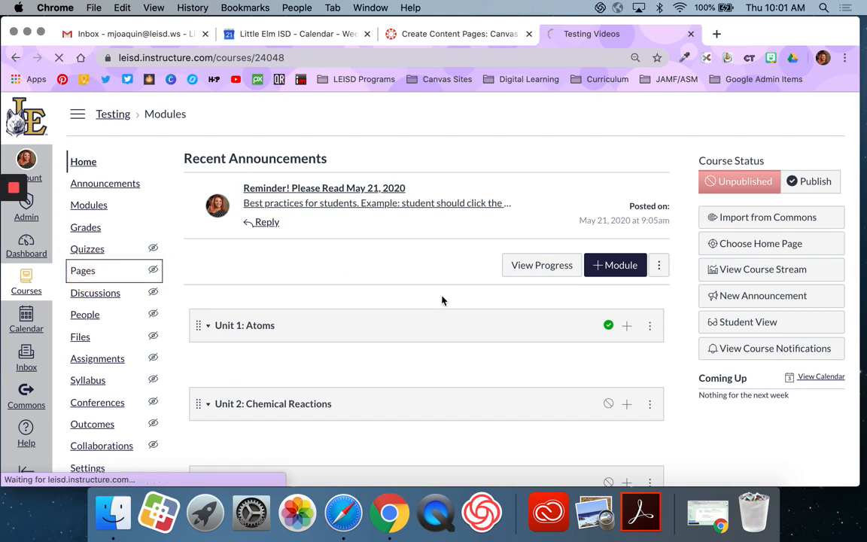
{"action": "left_click", "coordinate": [83, 270]}
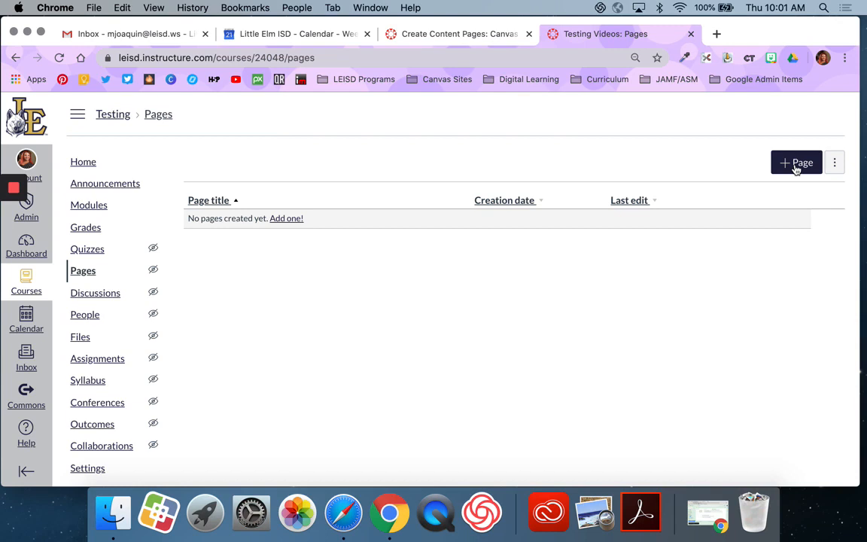
{"action": "mouse_move", "coordinate": [274, 230]}
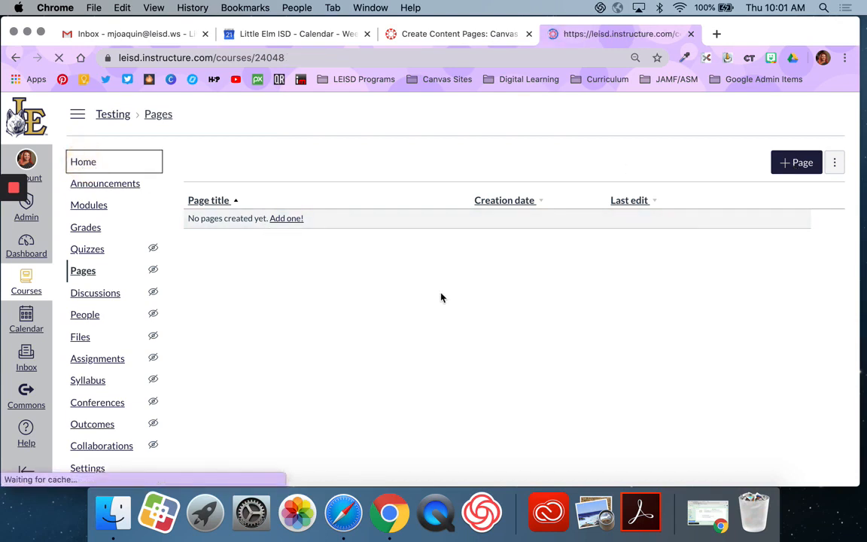
Return to the Testing course home page and scroll down to Unit 1: Atoms and the other units.
{"action": "left_click", "coordinate": [83, 161]}
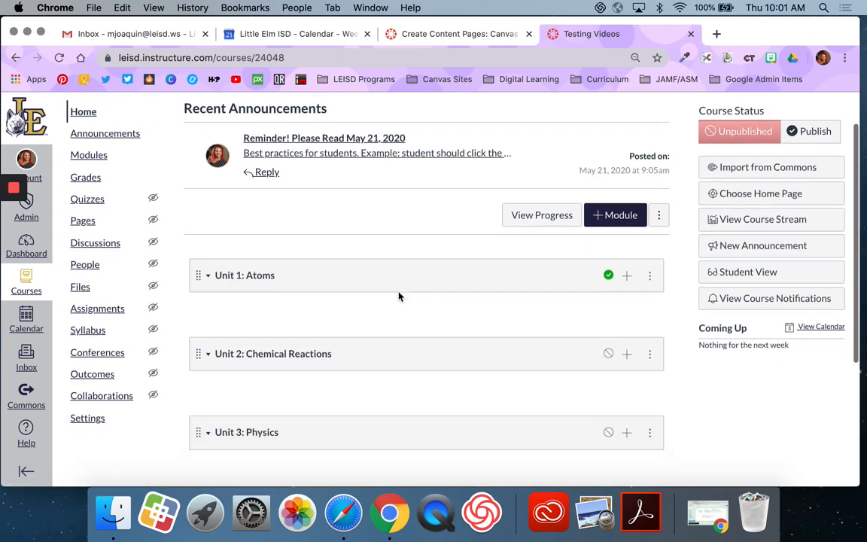
{"action": "scroll", "scroll_direction": "down", "scroll_amount": 3}
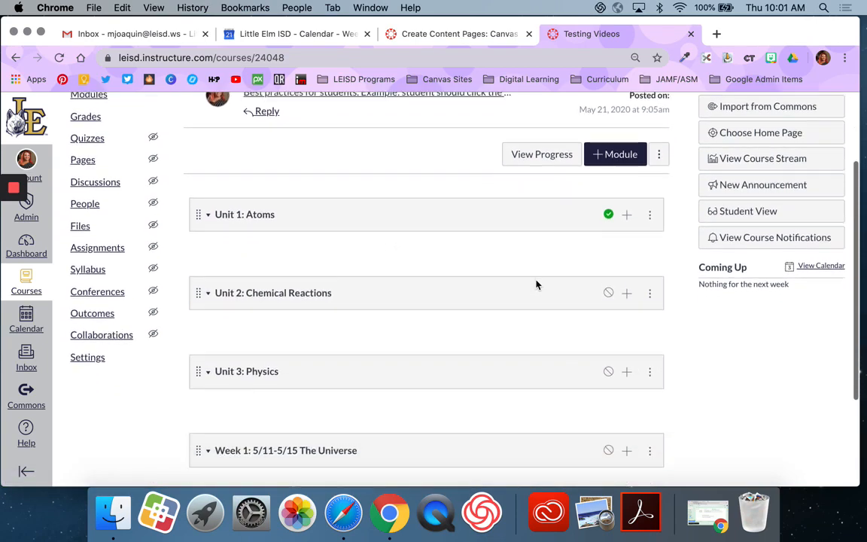
{"action": "scroll", "scroll_direction": "down", "scroll_amount": 3}
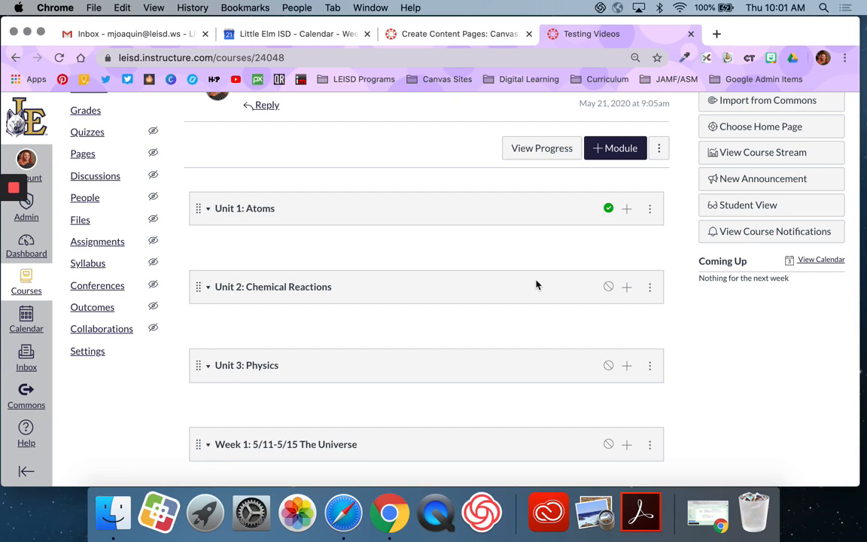
{"action": "mouse_move", "coordinate": [90, 155]}
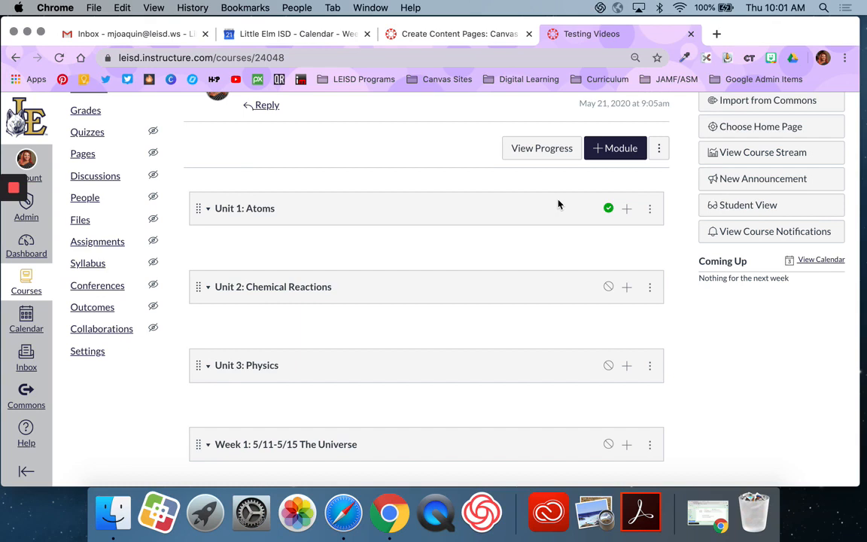
{"action": "mouse_move", "coordinate": [640, 204]}
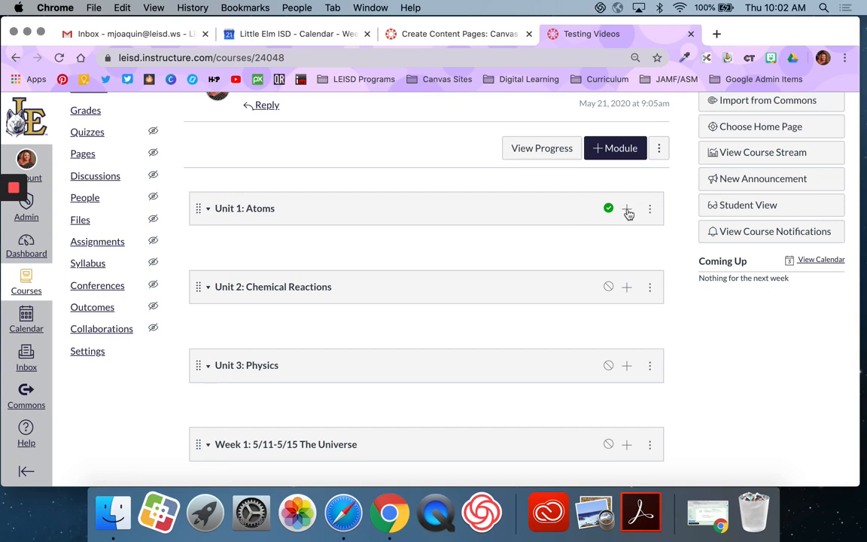
Add a [New Page] item named 'Creating a Content Page Using Google Drive' to Unit 1: Atoms.
{"action": "left_click", "coordinate": [628, 209]}
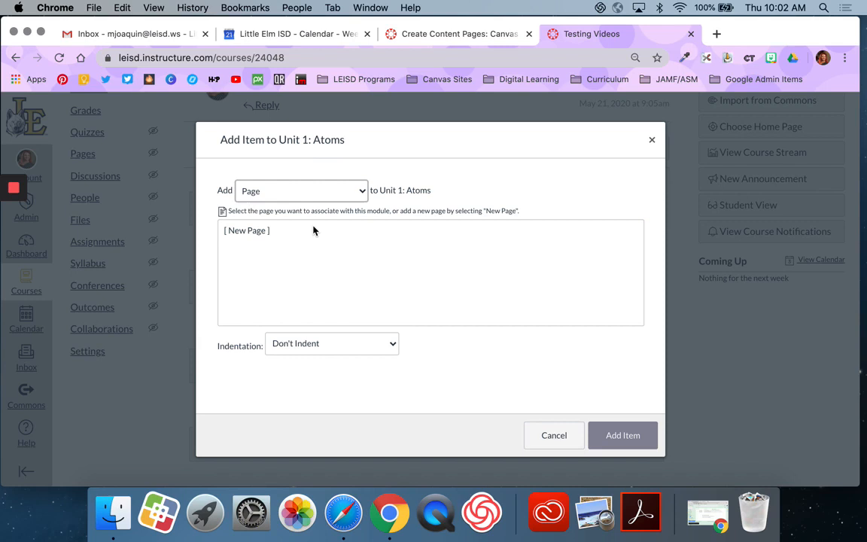
{"action": "left_click", "coordinate": [247, 231]}
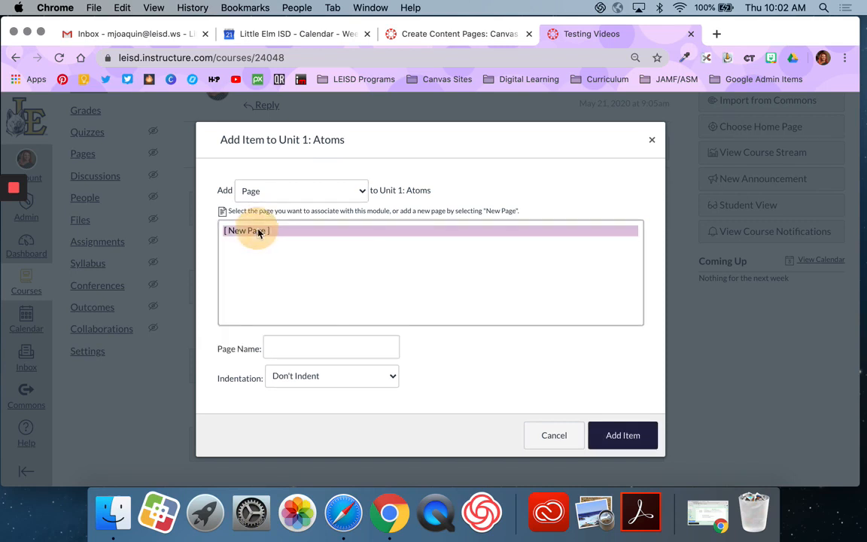
{"action": "type", "text": "Creating a Content Page Using Go"}
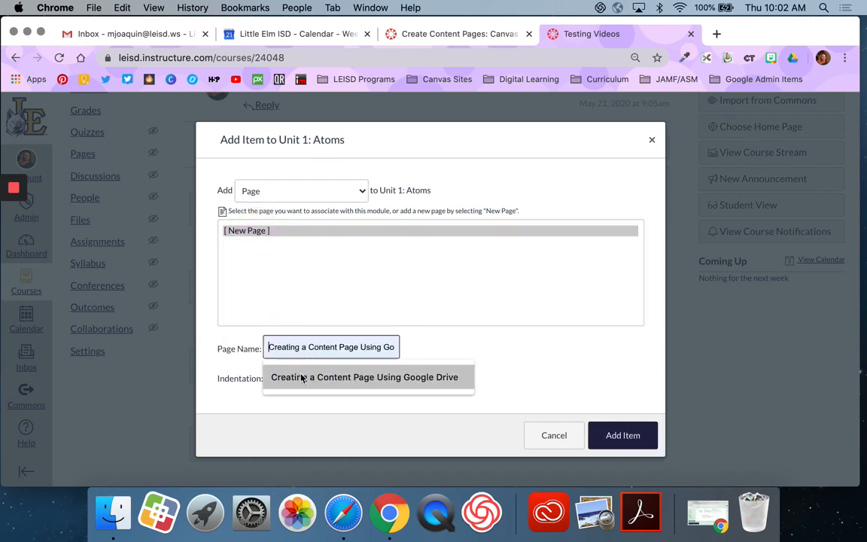
{"action": "left_click", "coordinate": [623, 435]}
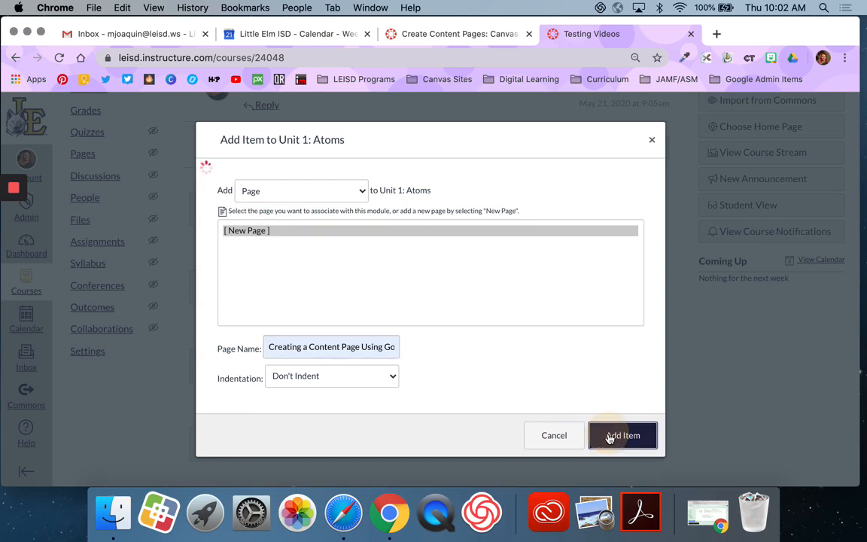
{"action": "left_click", "coordinate": [623, 435]}
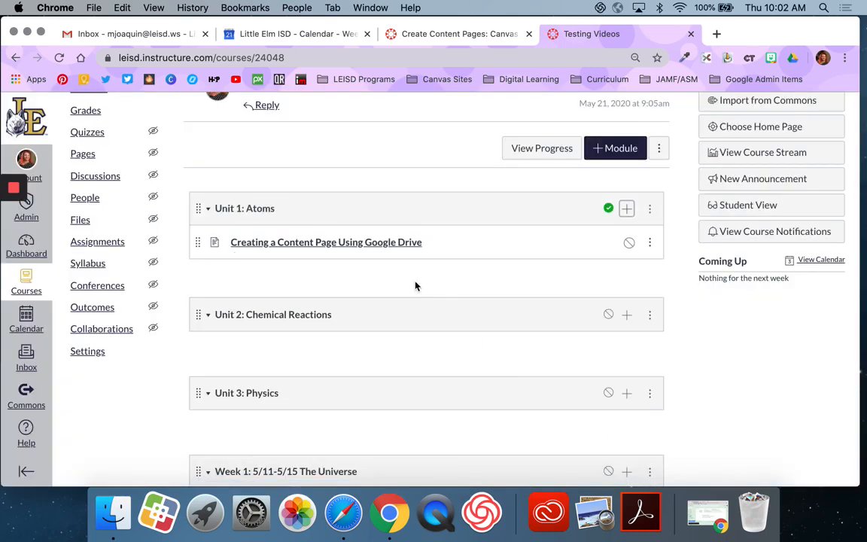
{"action": "mouse_move", "coordinate": [360, 241]}
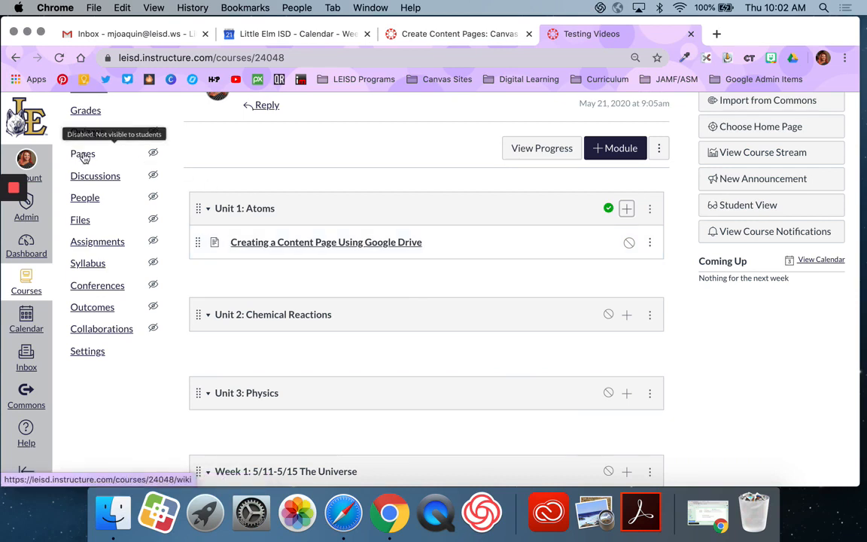
Check the Pages list, then open 'Creating a Content Page Using Google Drive' from Unit 1: Atoms.
{"action": "left_click", "coordinate": [83, 154]}
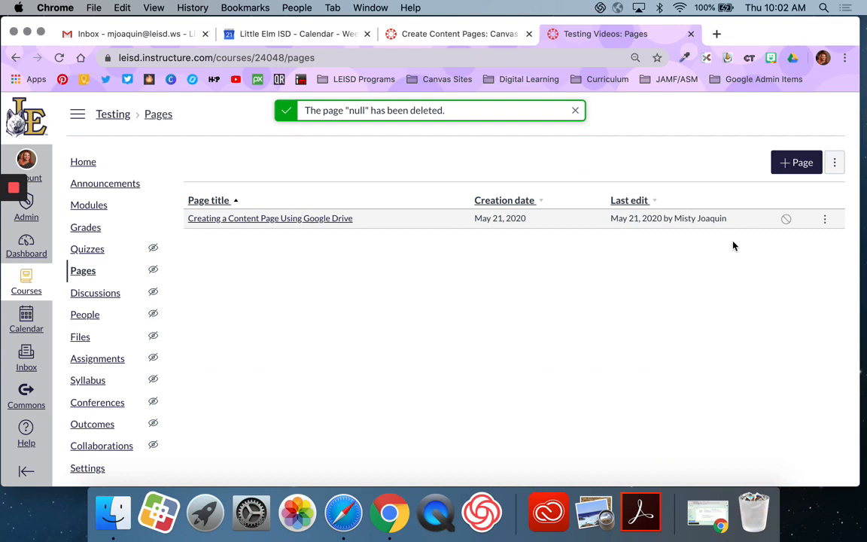
{"action": "left_click", "coordinate": [575, 110]}
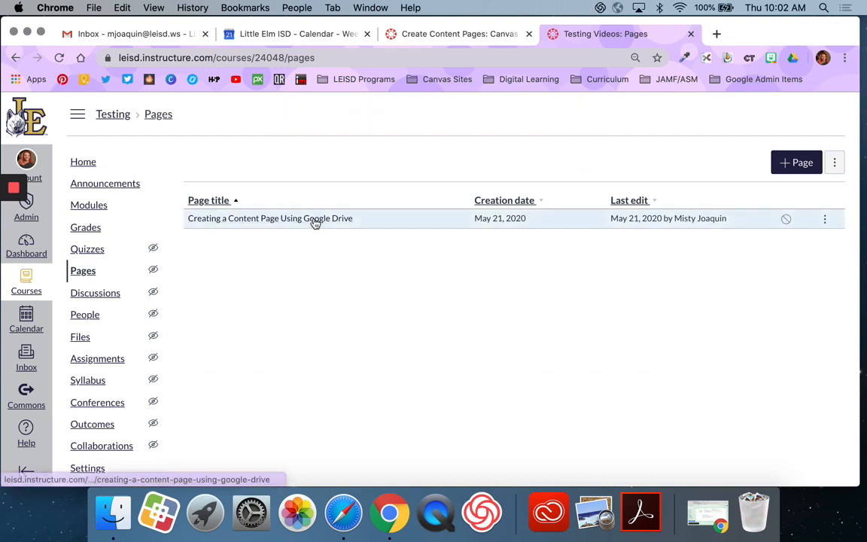
{"action": "left_click", "coordinate": [89, 204]}
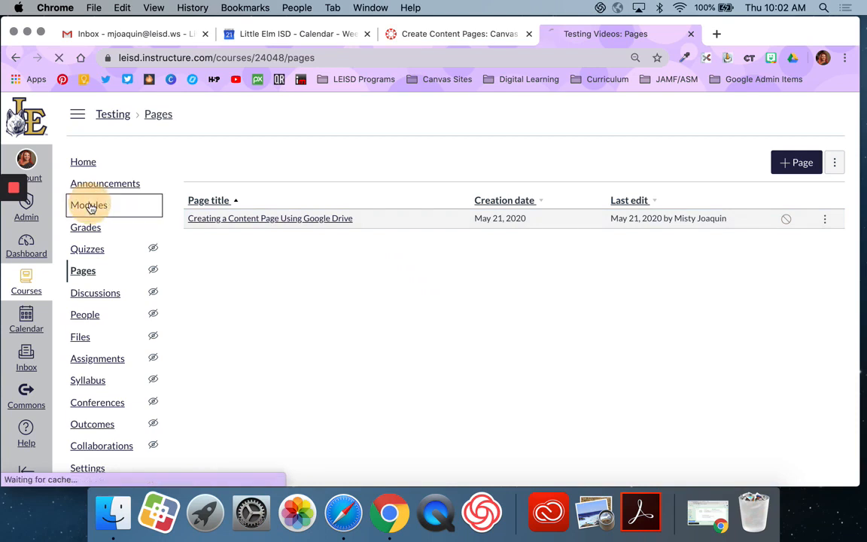
{"action": "left_click", "coordinate": [89, 205]}
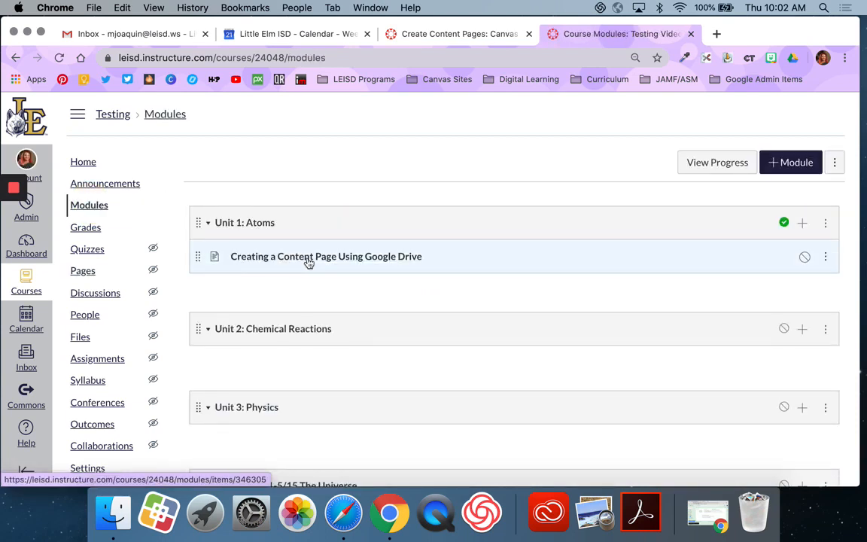
{"action": "left_click", "coordinate": [315, 256]}
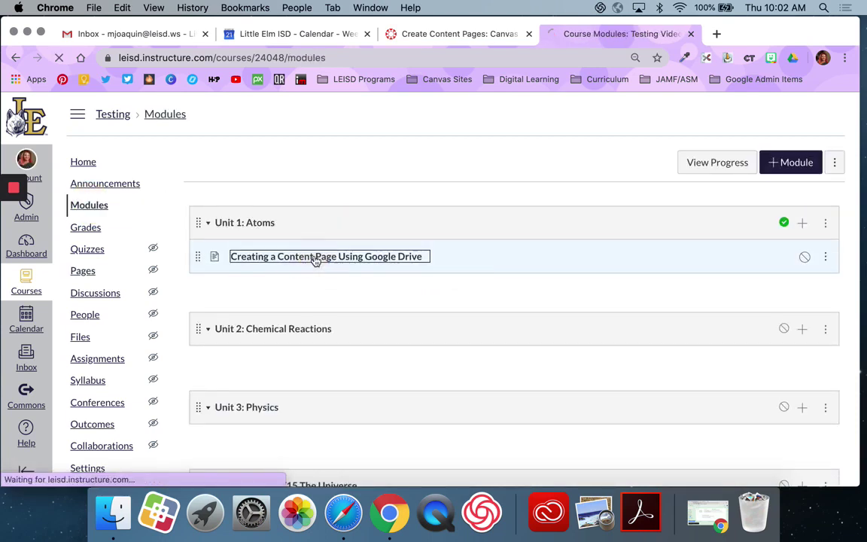
{"action": "left_click", "coordinate": [316, 256]}
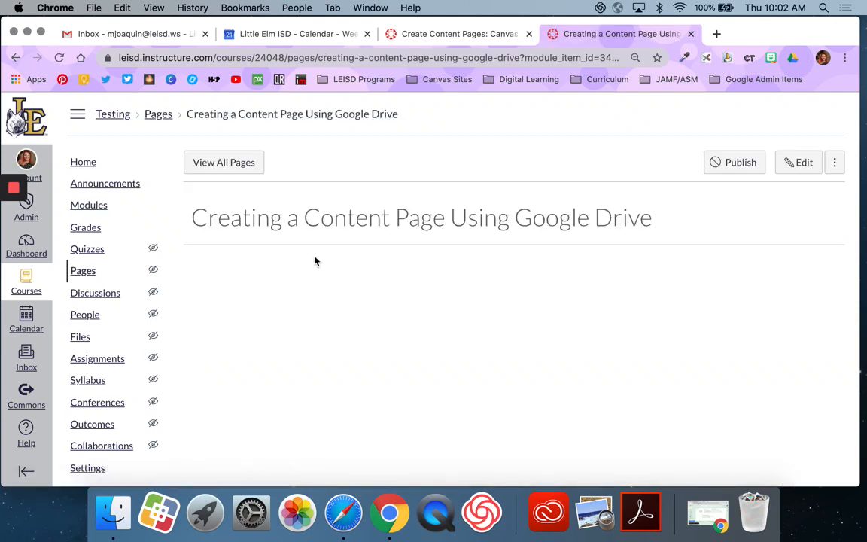
Open the Google Drive content page in the editor and place the cursor in its empty body.
{"action": "left_click", "coordinate": [801, 162]}
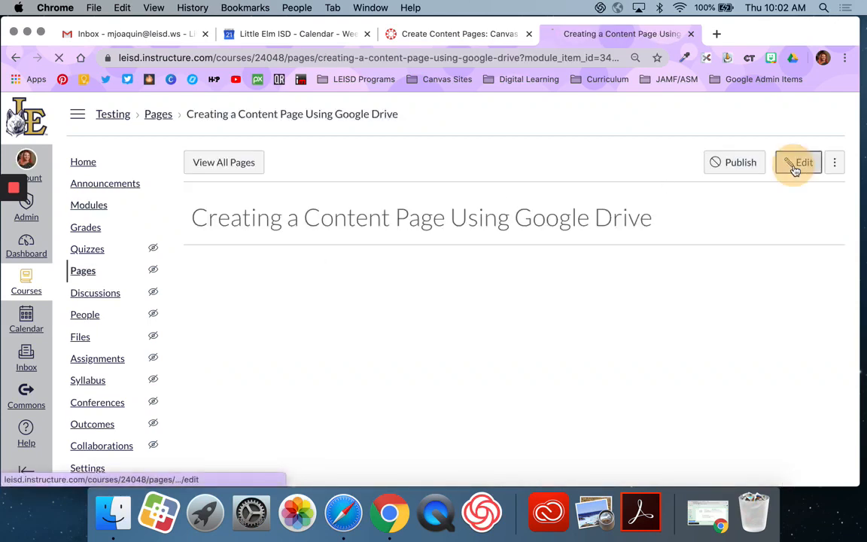
{"action": "left_click", "coordinate": [799, 163]}
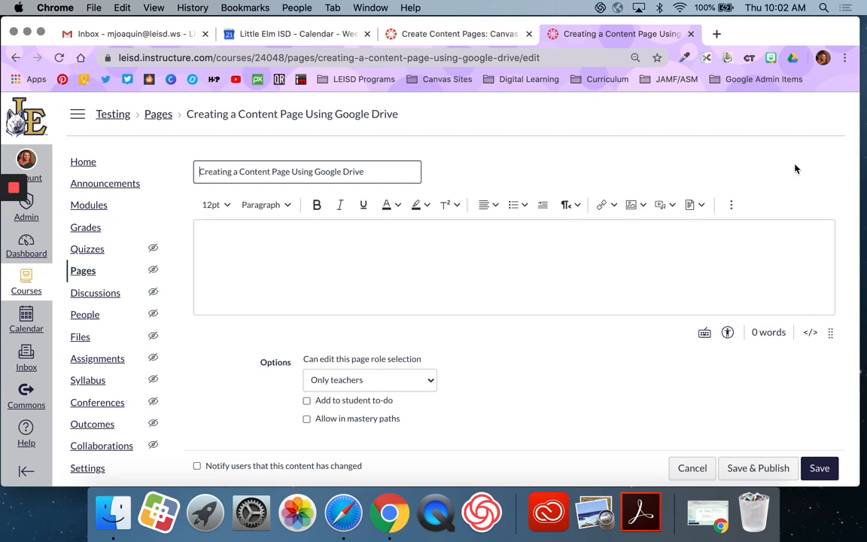
{"action": "mouse_move", "coordinate": [844, 37]}
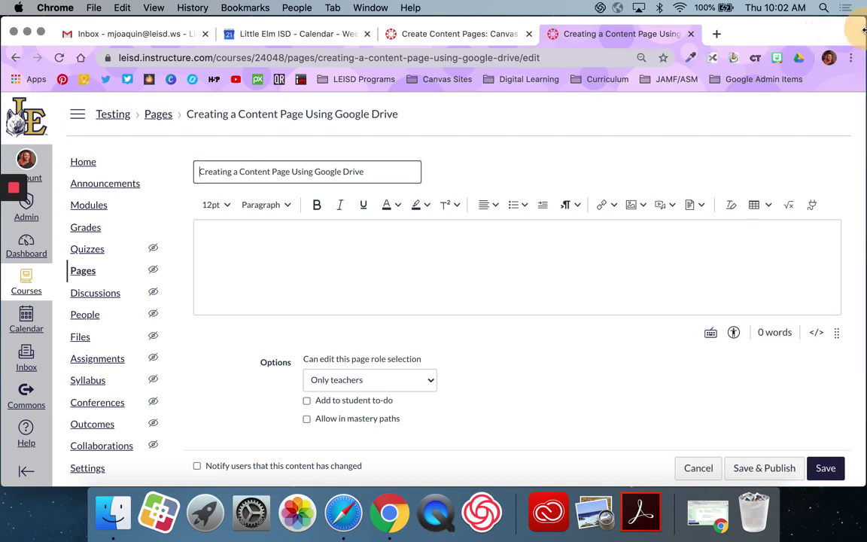
{"action": "mouse_move", "coordinate": [802, 156]}
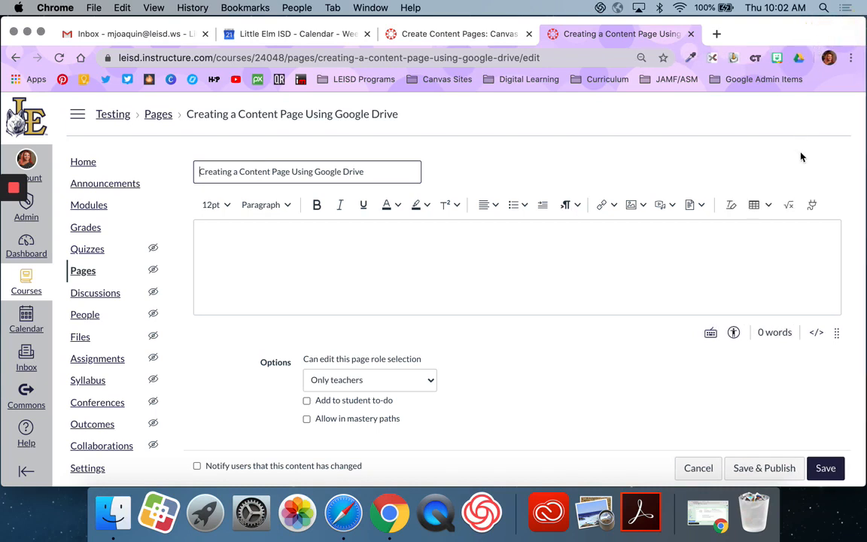
{"action": "mouse_move", "coordinate": [399, 199]}
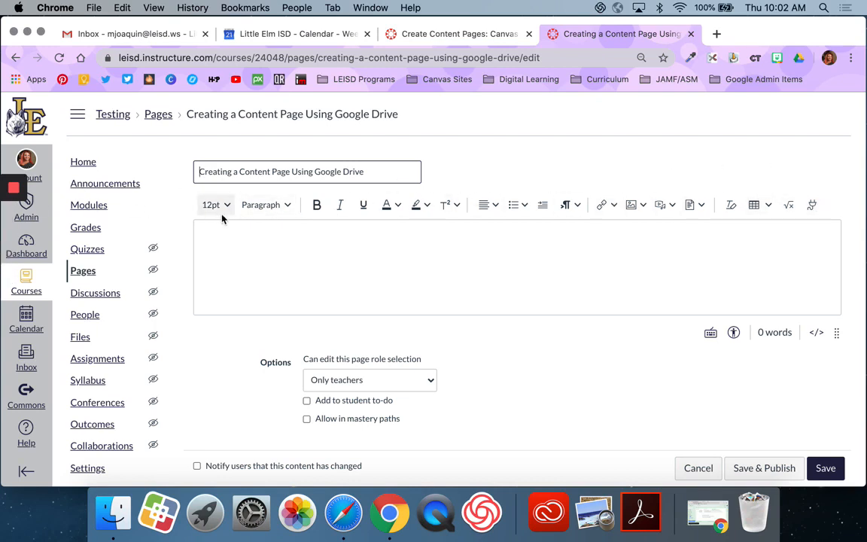
{"action": "left_click", "coordinate": [494, 249]}
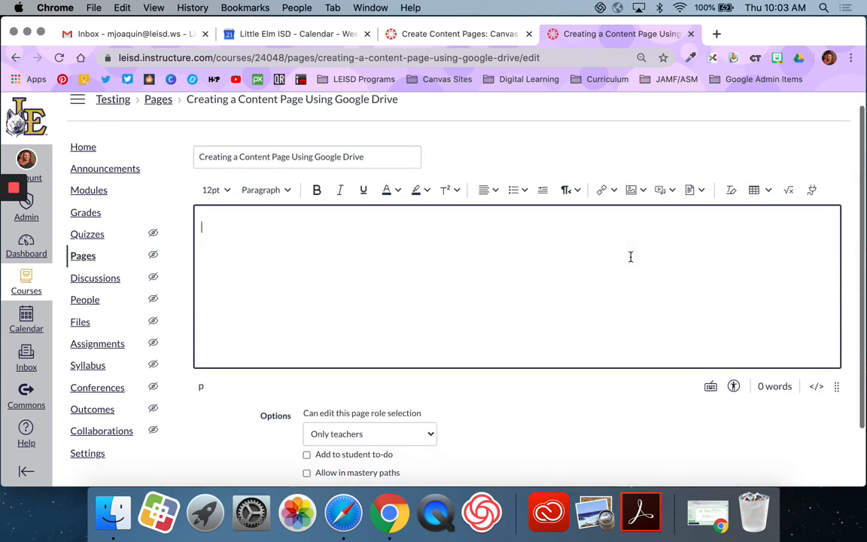
{"action": "scroll", "scroll_direction": "down", "scroll_amount": 3}
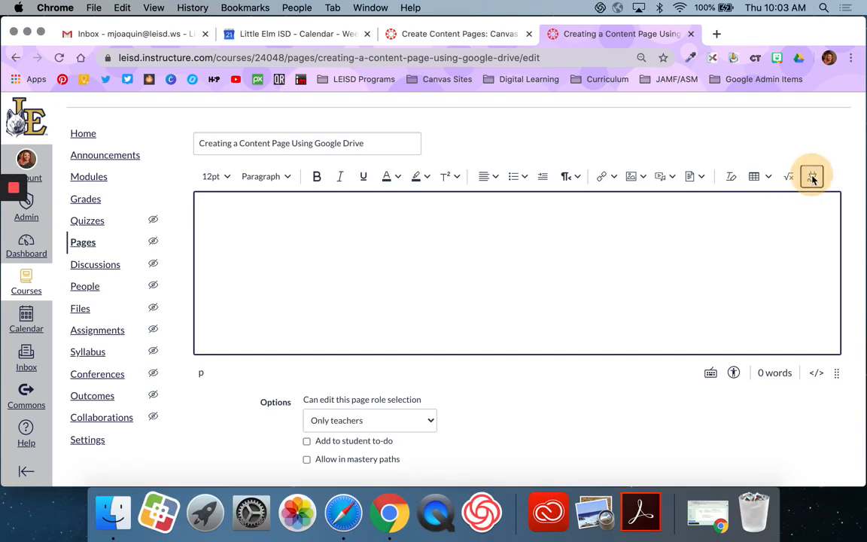
Bring up the editor's Select App list and scroll through it to Google Apps.
{"action": "left_click", "coordinate": [813, 179]}
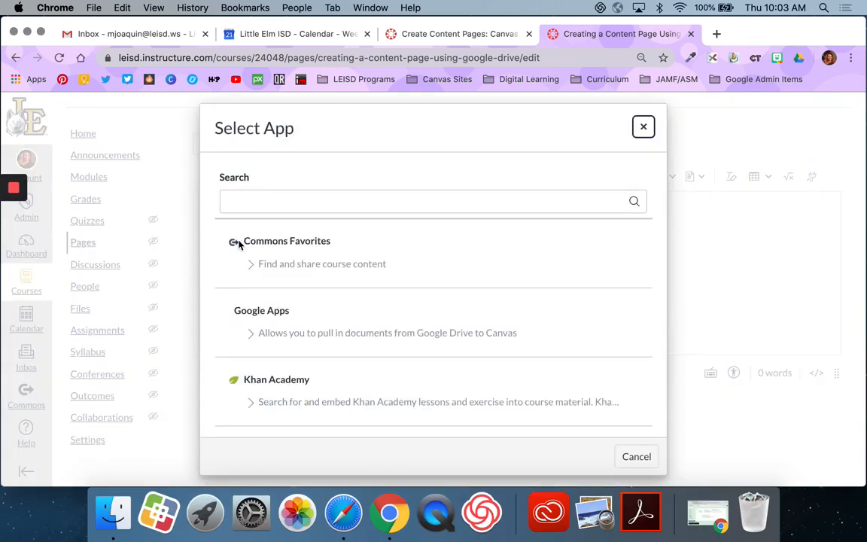
{"action": "scroll", "scroll_direction": "down", "scroll_amount": 3}
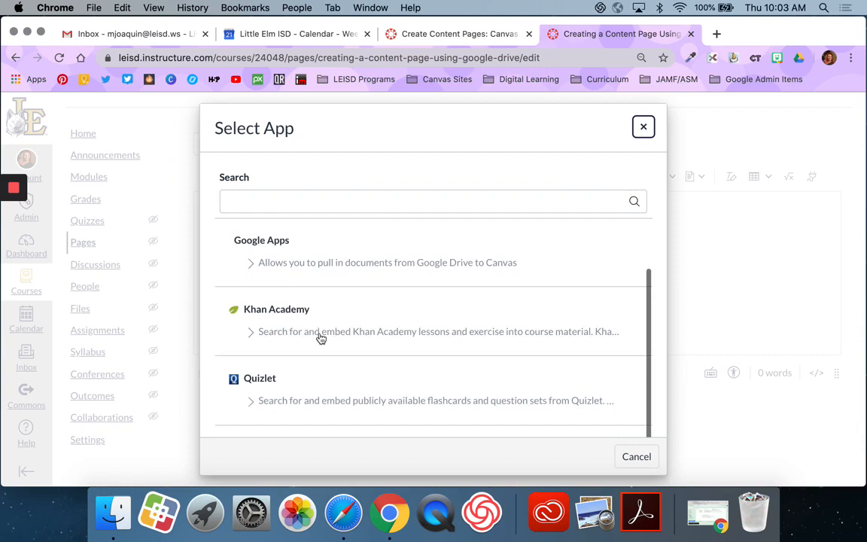
{"action": "scroll", "scroll_direction": "down", "scroll_amount": 3}
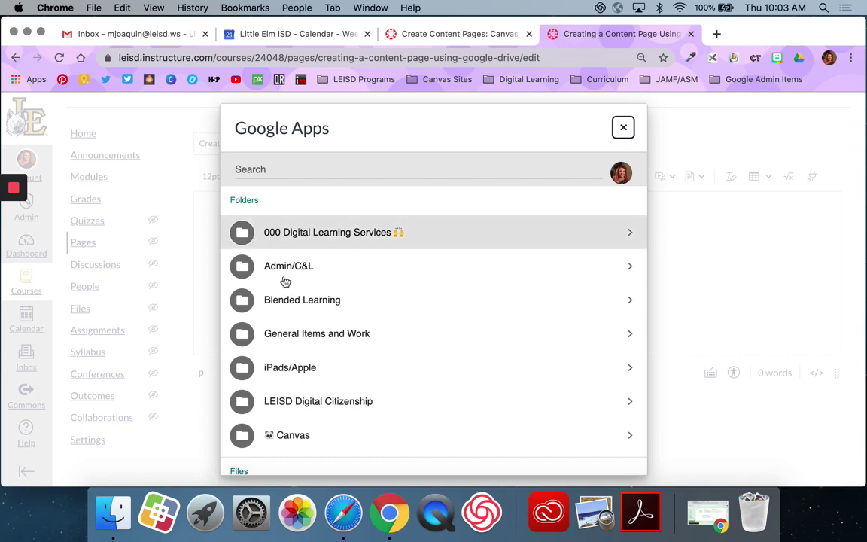
Select CanvasCon Presentation MJ from CanvasCon ATX 2018 > My Session Items.
{"action": "scroll", "scroll_direction": "down", "scroll_amount": 3}
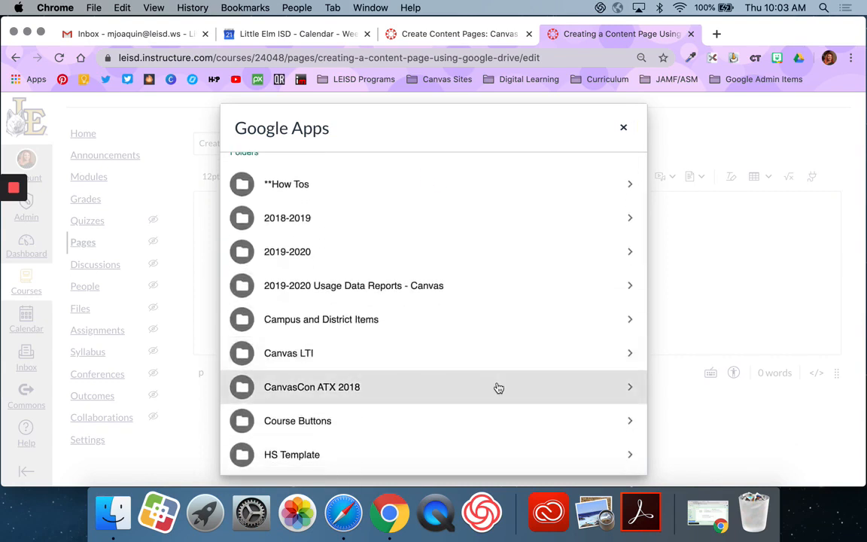
{"action": "left_click", "coordinate": [311, 387]}
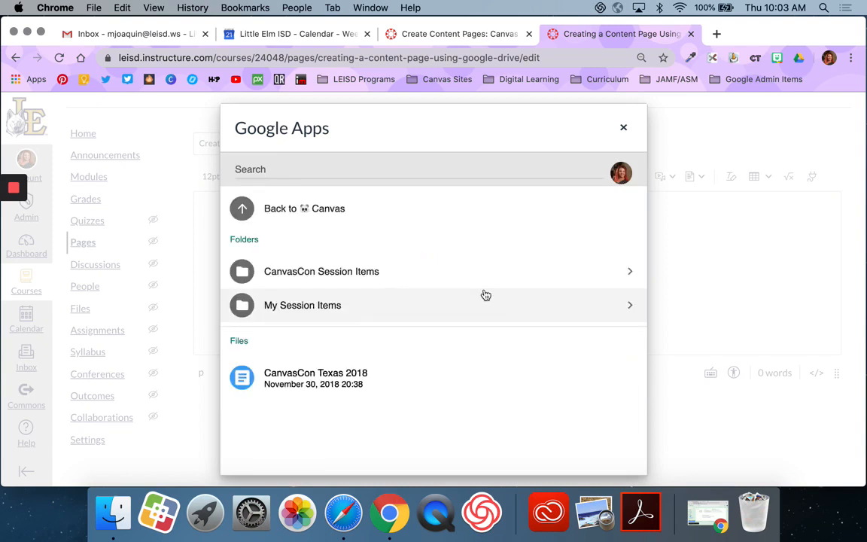
{"action": "left_click", "coordinate": [303, 305]}
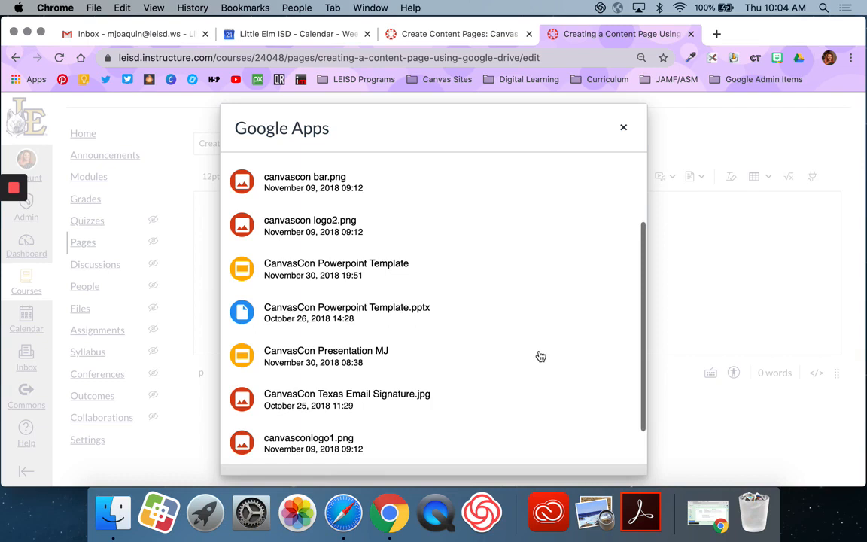
{"action": "left_click", "coordinate": [326, 345]}
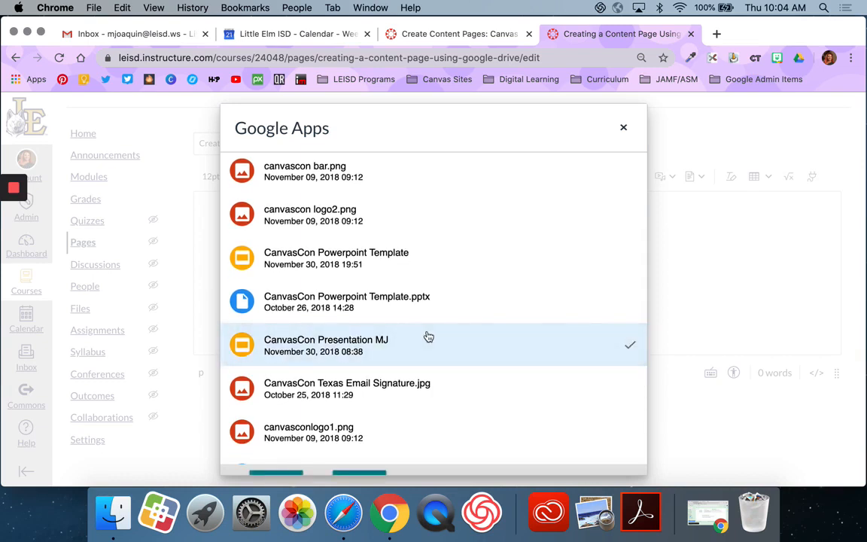
{"action": "mouse_move", "coordinate": [583, 361]}
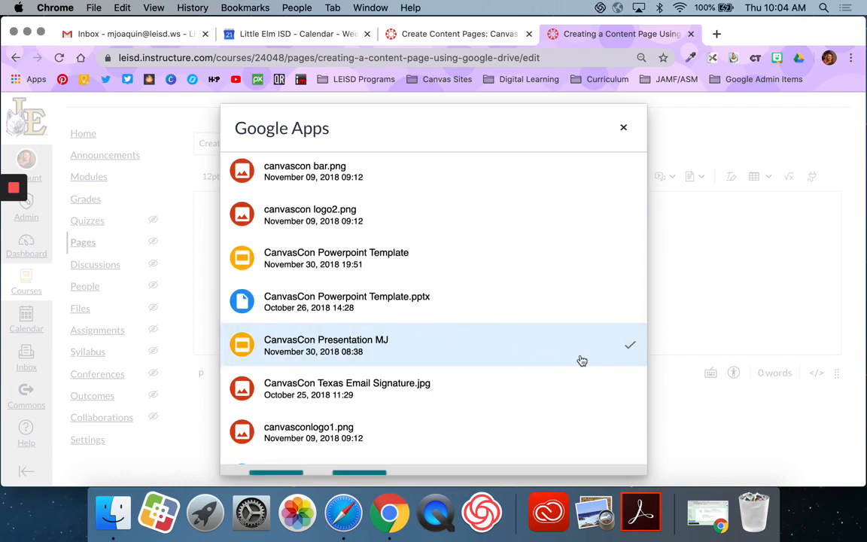
Embed the selected CanvasCon presentation into the page body rather than linking it.
{"action": "scroll", "scroll_direction": "down", "scroll_amount": 3}
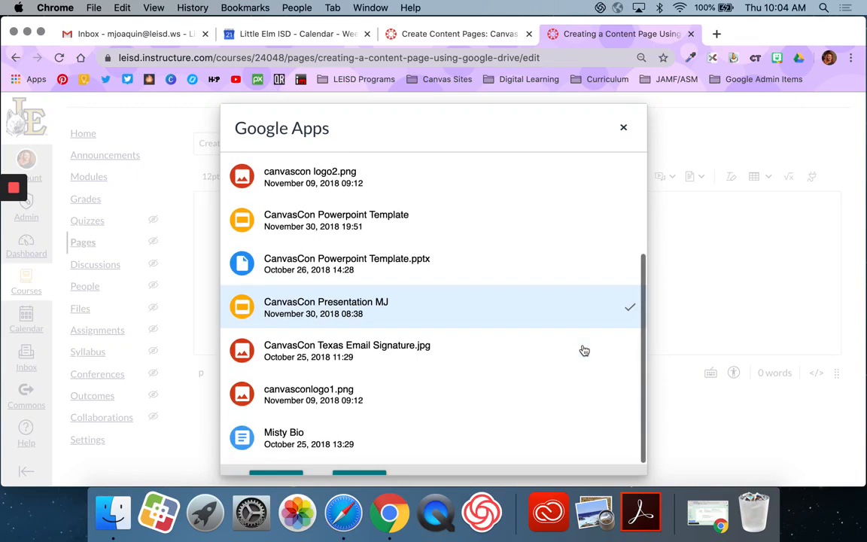
{"action": "scroll", "scroll_direction": "down", "scroll_amount": 3}
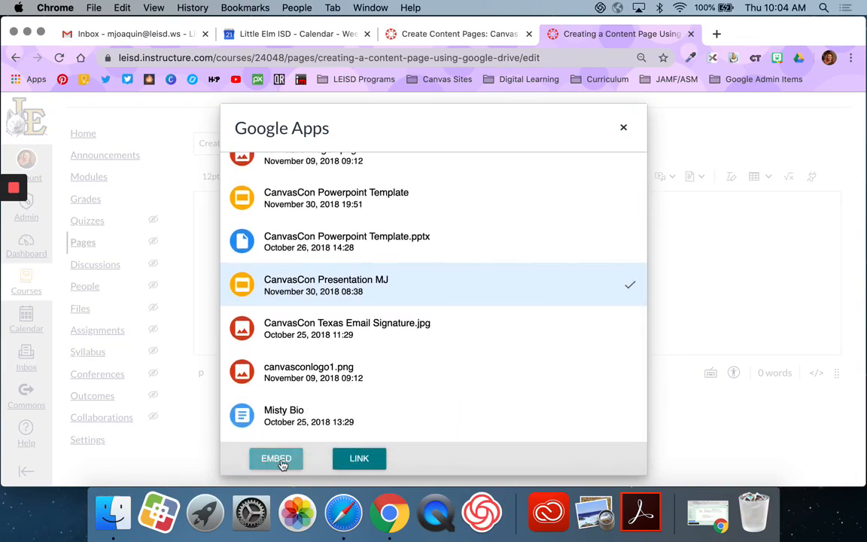
{"action": "left_click", "coordinate": [358, 458]}
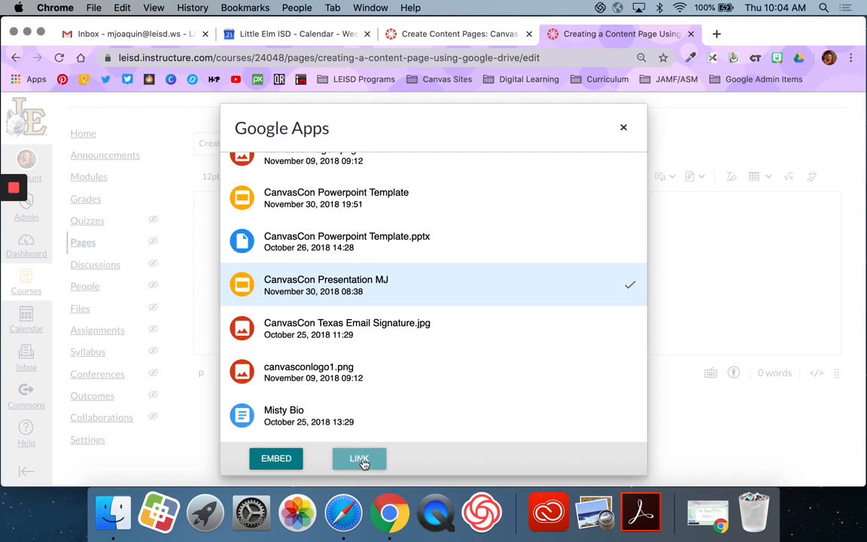
{"action": "mouse_move", "coordinate": [276, 458]}
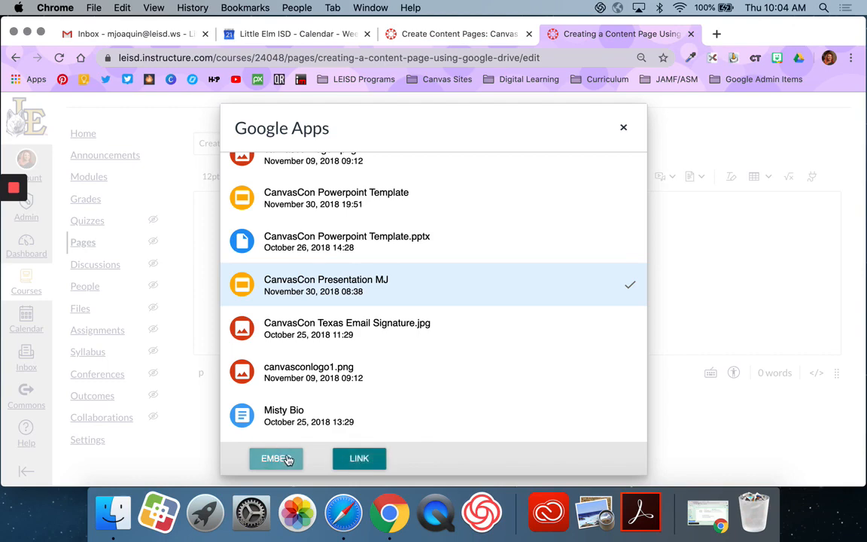
{"action": "left_click", "coordinate": [275, 459]}
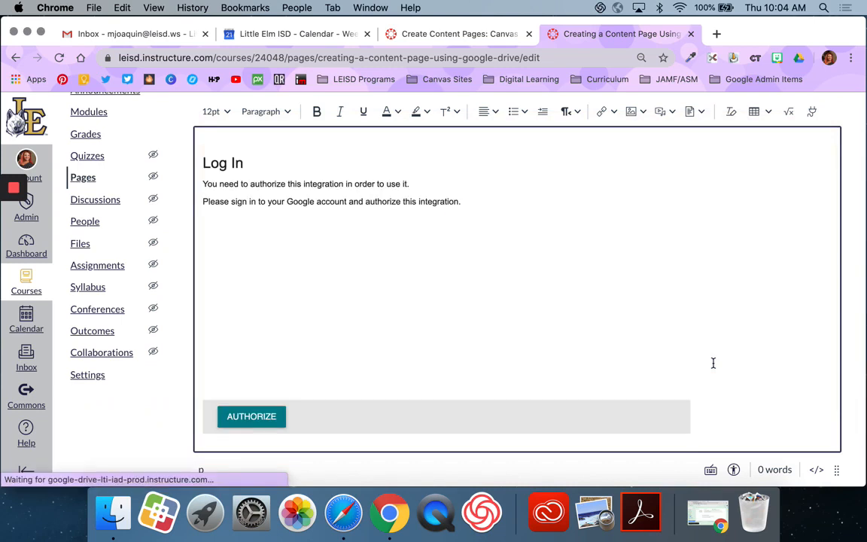
Authorize Google access for the embedded CanvasCon slides and save the page.
{"action": "left_click", "coordinate": [252, 417]}
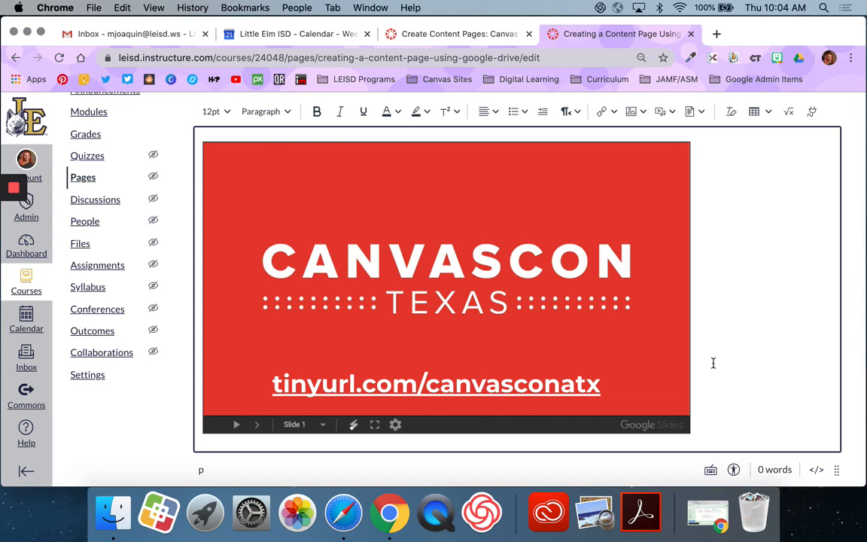
{"action": "mouse_move", "coordinate": [603, 348]}
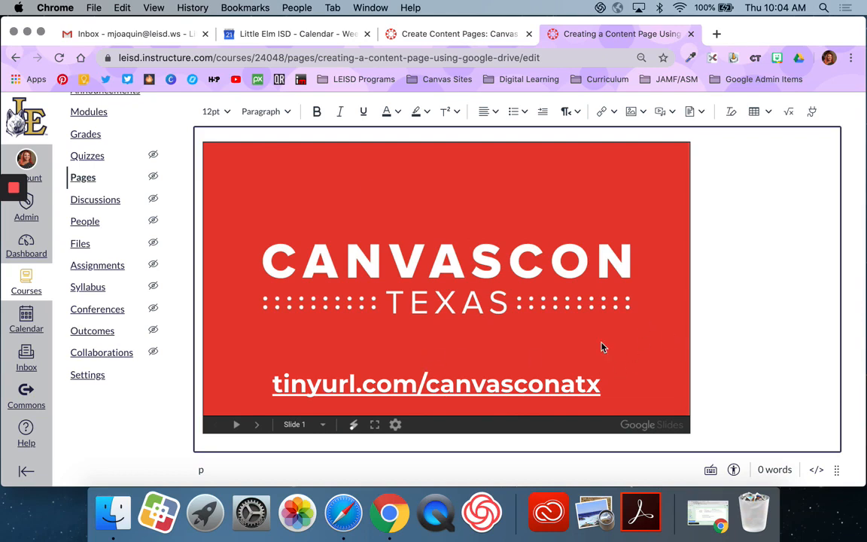
{"action": "scroll", "scroll_direction": "down", "scroll_amount": 3}
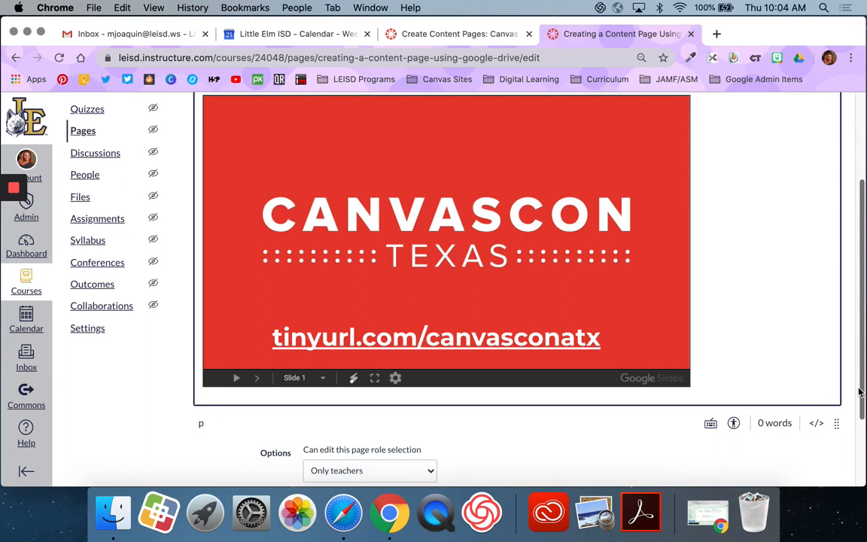
{"action": "scroll", "scroll_direction": "down", "scroll_amount": 3}
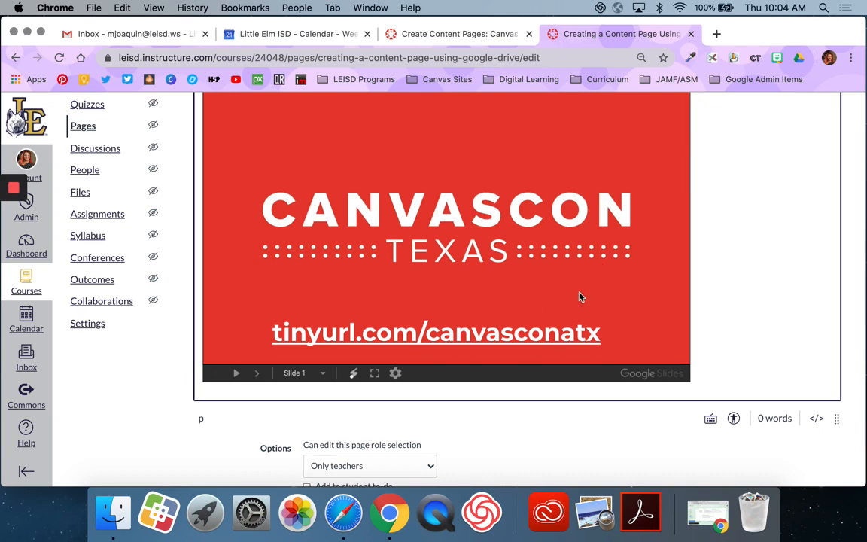
{"action": "scroll", "scroll_direction": "down", "scroll_amount": 3}
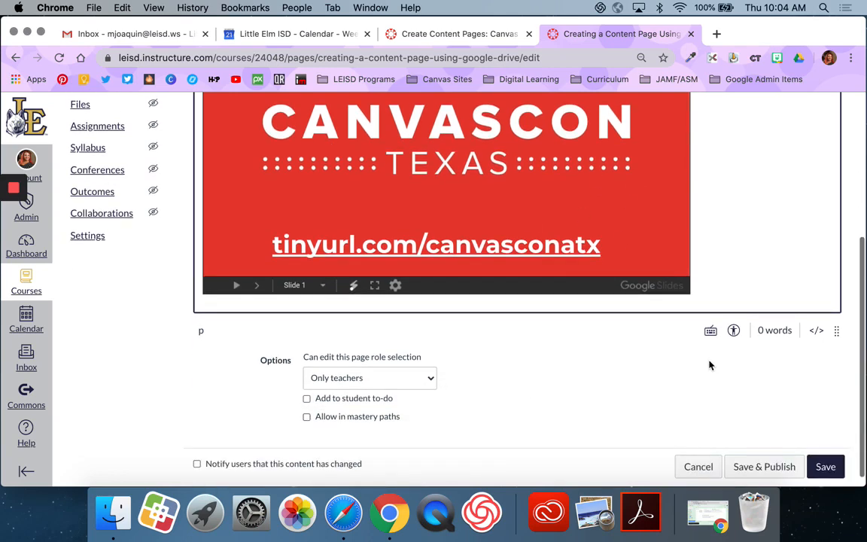
{"action": "mouse_move", "coordinate": [826, 466]}
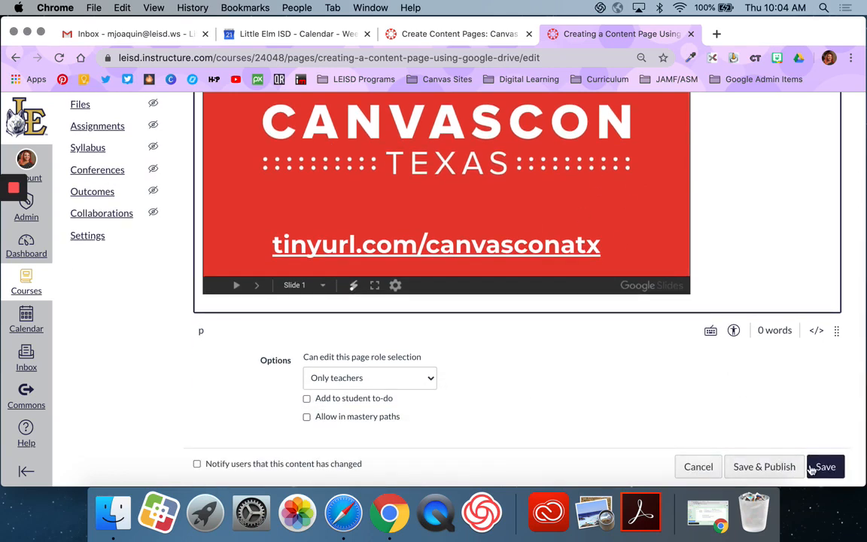
{"action": "left_click", "coordinate": [827, 467]}
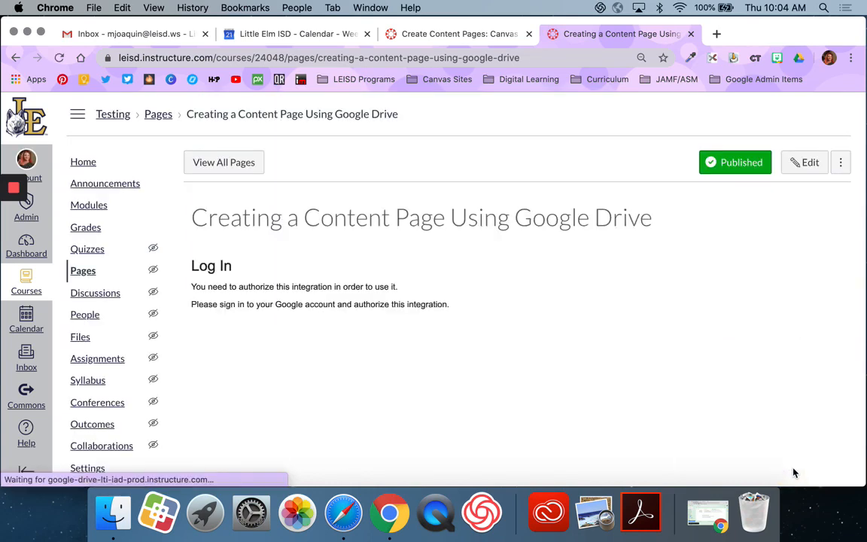
{"action": "scroll", "scroll_direction": "down", "scroll_amount": 3}
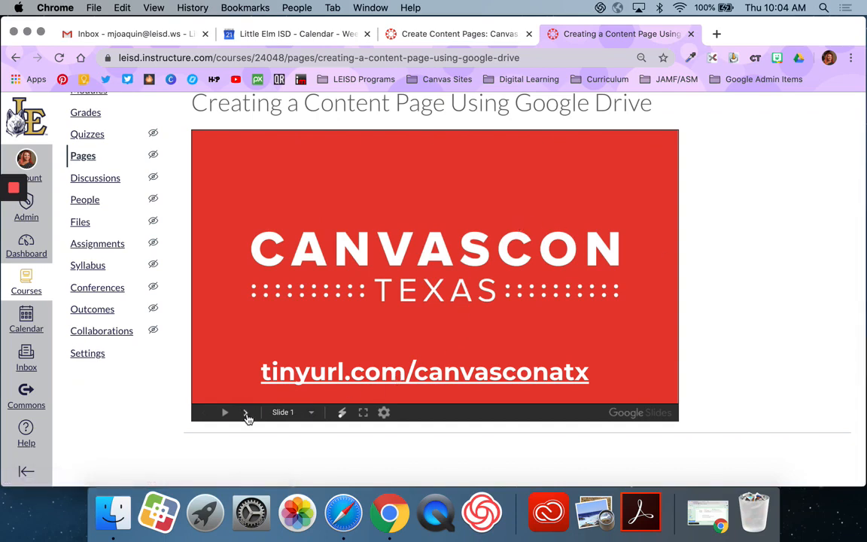
{"action": "left_click", "coordinate": [247, 413]}
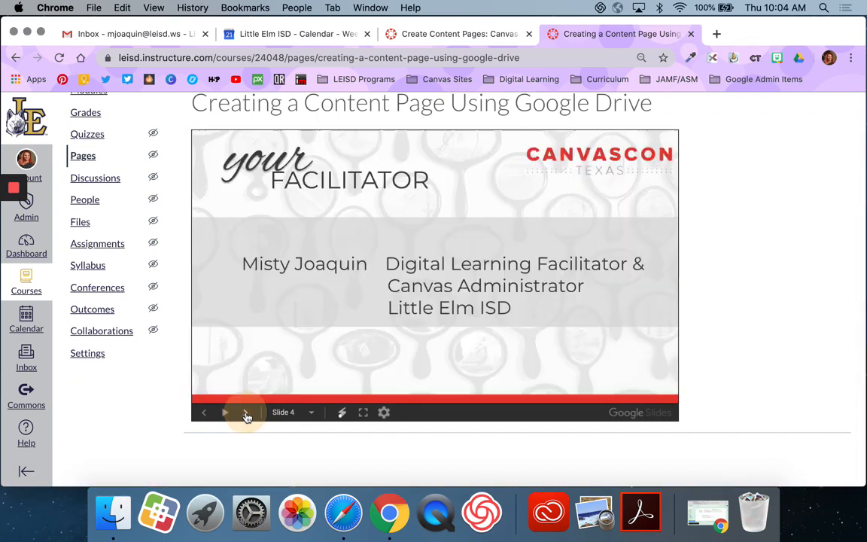
{"action": "left_click", "coordinate": [247, 413]}
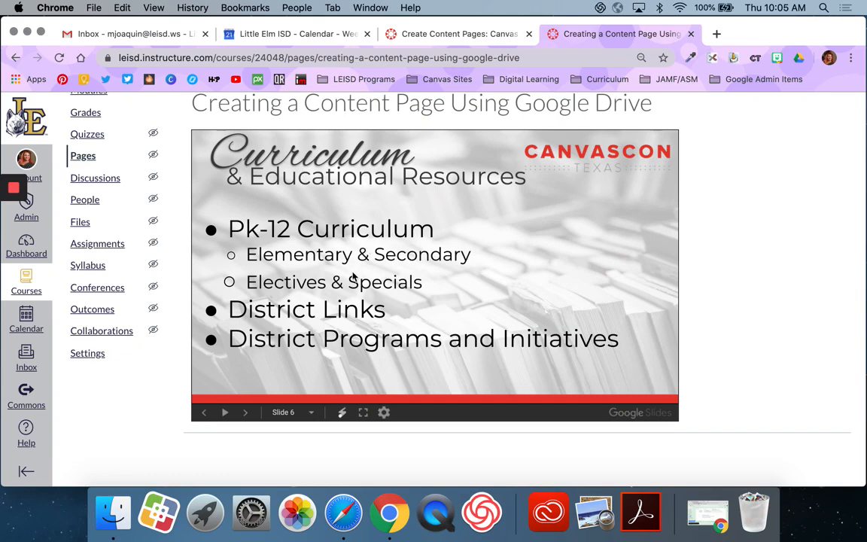
{"action": "mouse_move", "coordinate": [754, 217]}
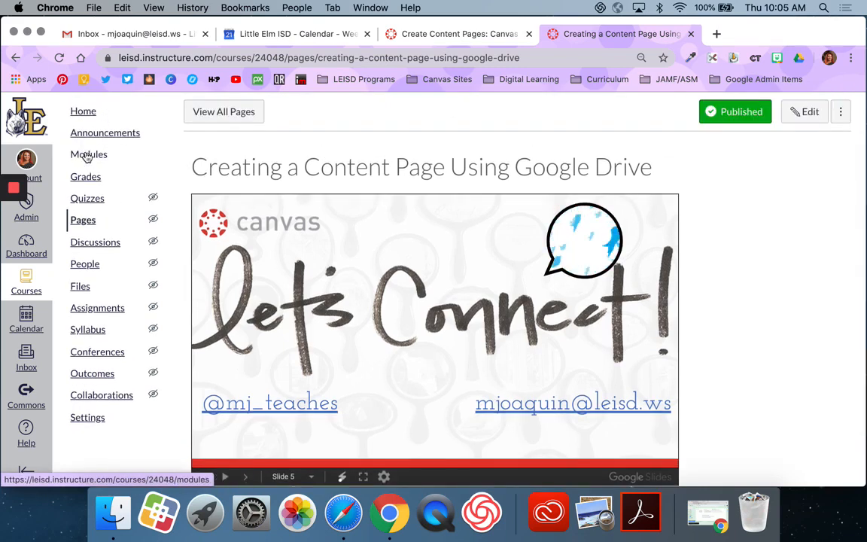
Add a page item 'Creating More Content Pages Using Google Drive' to Unit 1: Atoms and open it.
{"action": "left_click", "coordinate": [89, 154]}
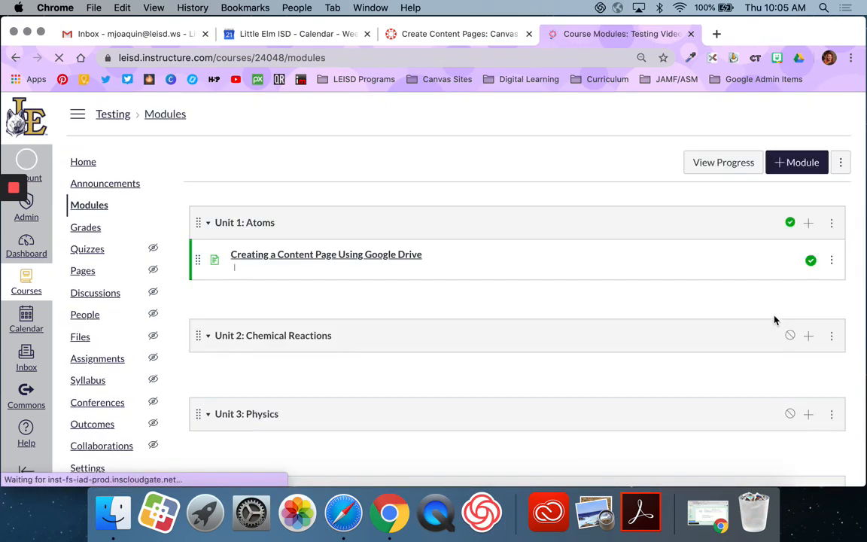
{"action": "left_click", "coordinate": [807, 221]}
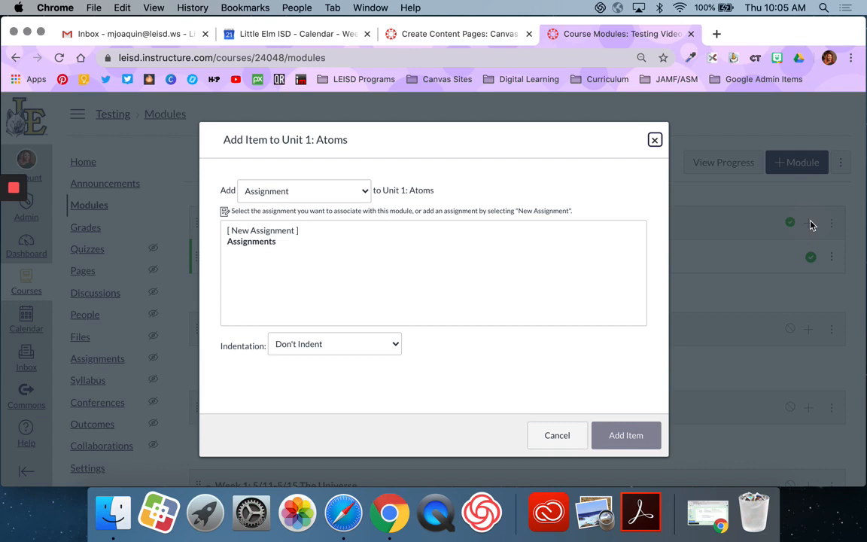
{"action": "left_click", "coordinate": [303, 191]}
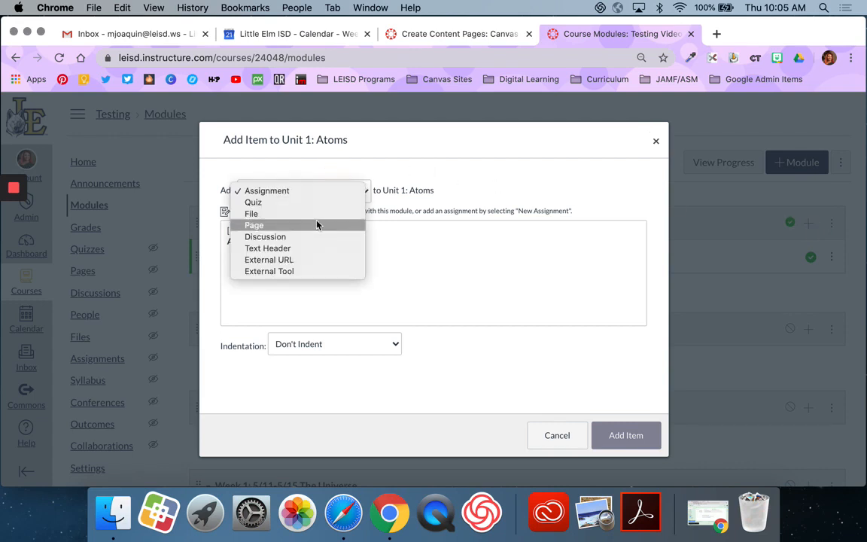
{"action": "left_click", "coordinate": [254, 225]}
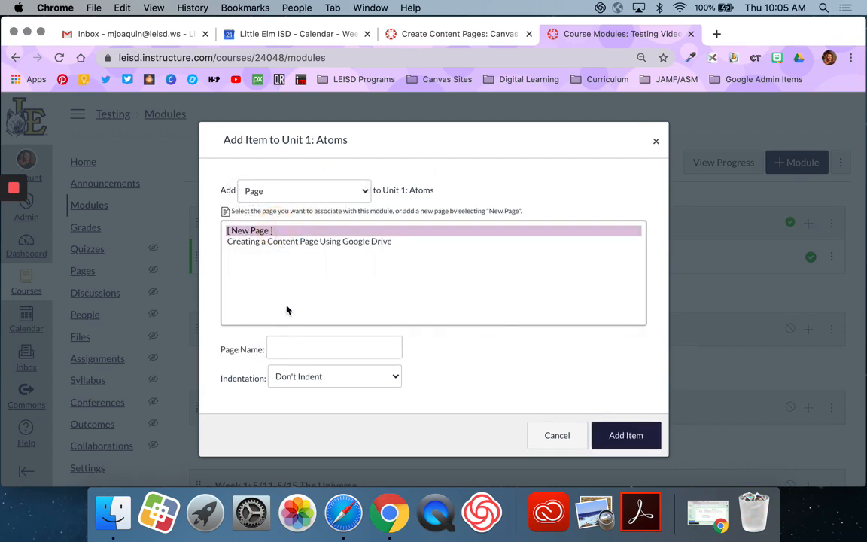
{"action": "type", "text": "Creating More"}
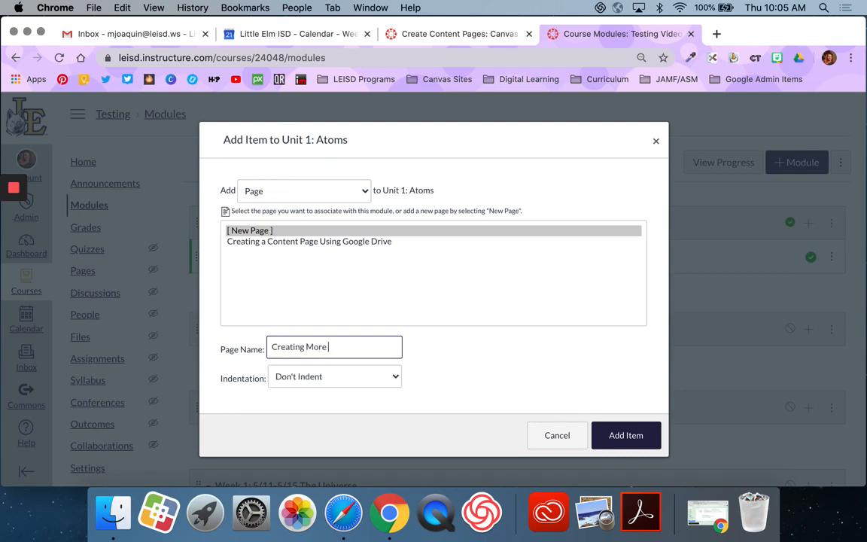
{"action": "type", "text": "Content P"}
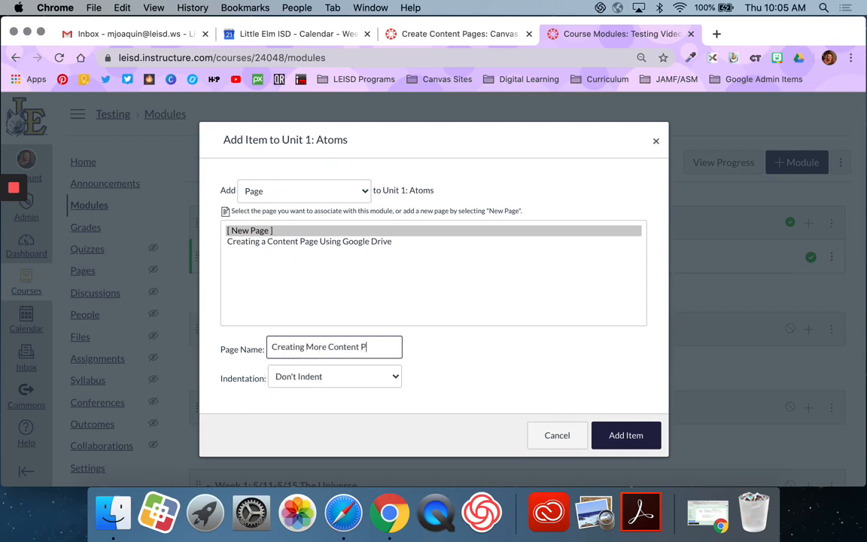
{"action": "type", "text": "ages Using Google Drive"}
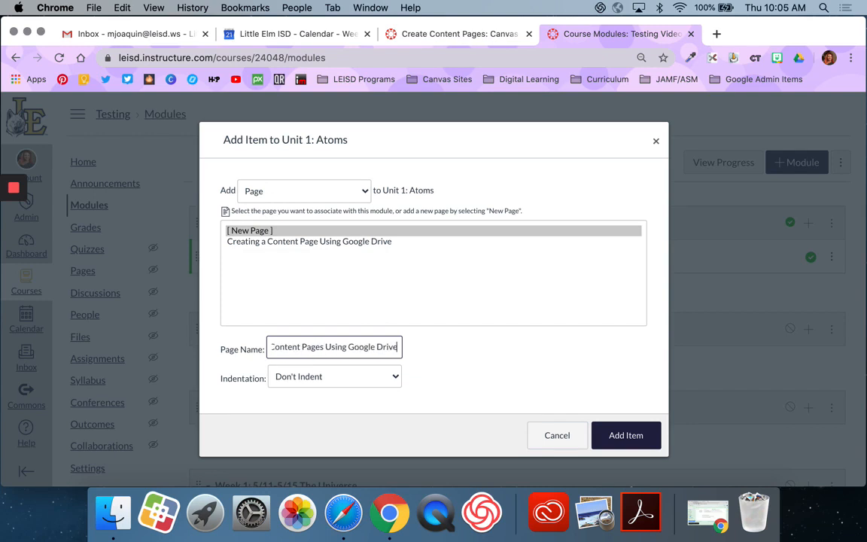
{"action": "left_click", "coordinate": [626, 435]}
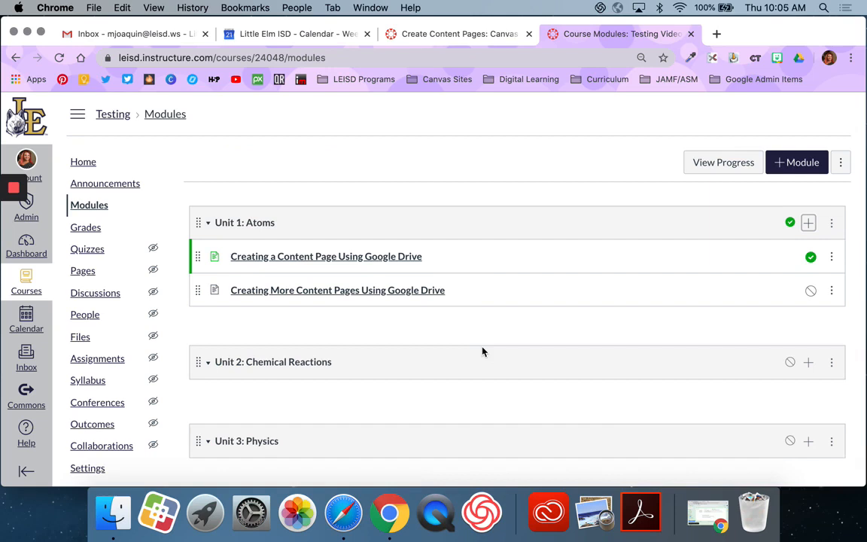
{"action": "left_click", "coordinate": [338, 290]}
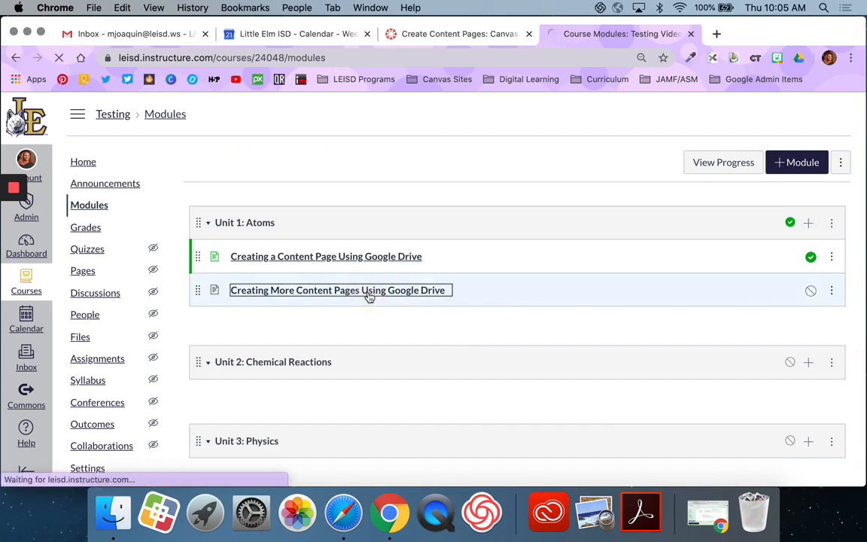
Edit the new page and launch Google Apps from the toolbar's extra tools.
{"action": "left_click", "coordinate": [338, 289]}
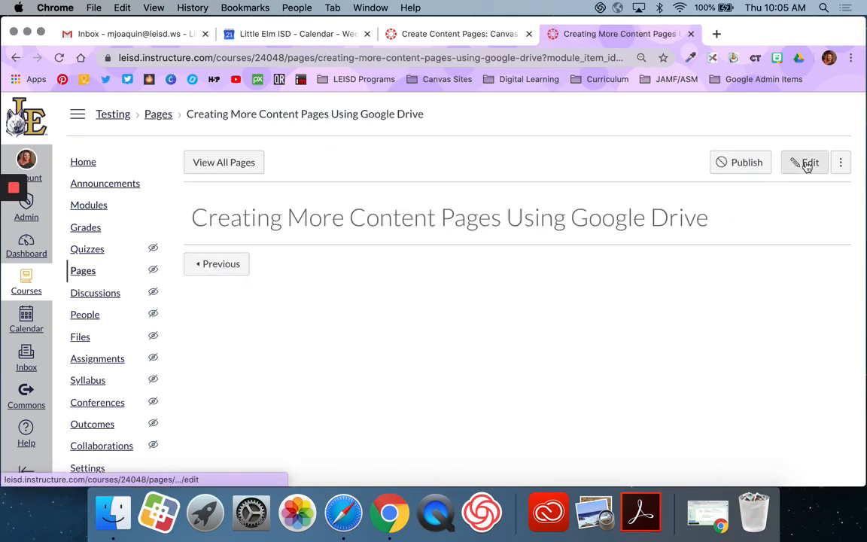
{"action": "left_click", "coordinate": [806, 162]}
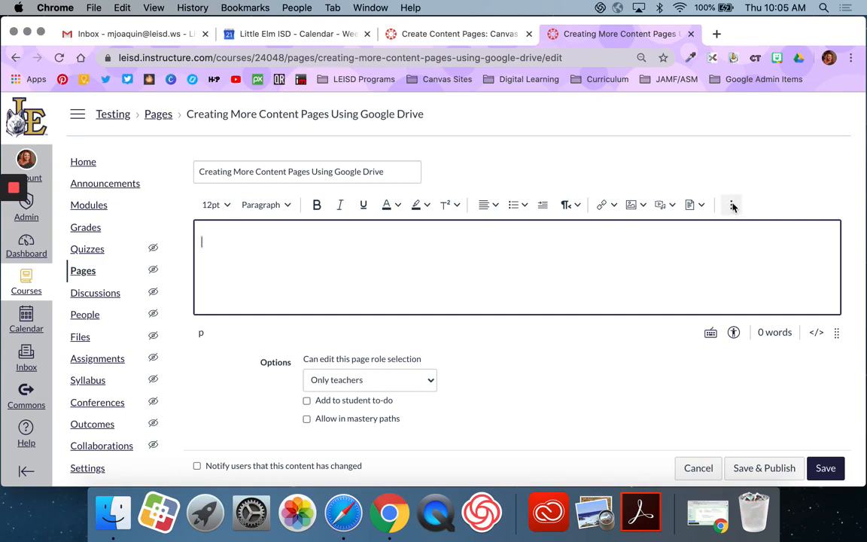
{"action": "left_click", "coordinate": [733, 204]}
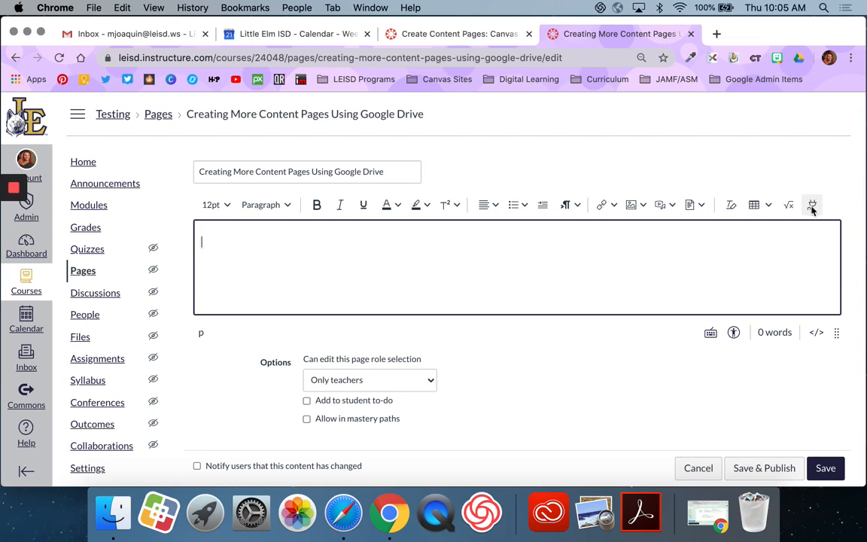
{"action": "left_click", "coordinate": [811, 205]}
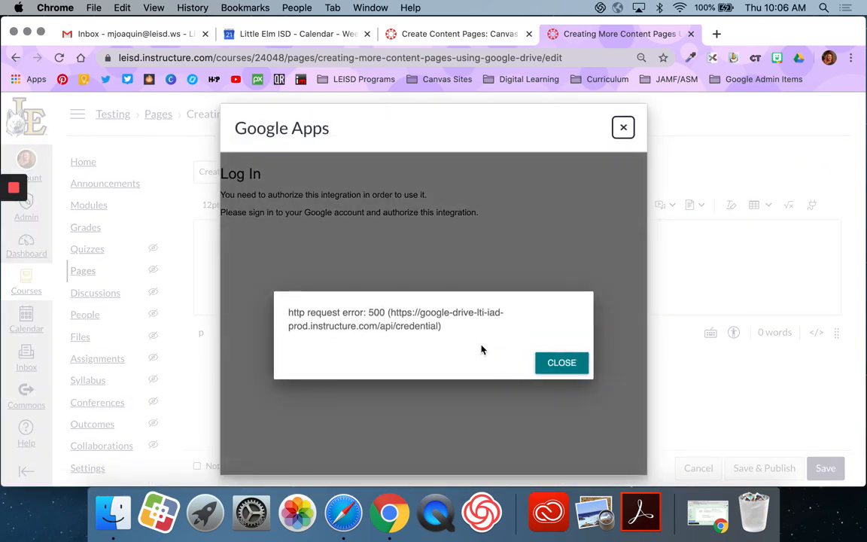
Dismiss the HTTP request error and authorize the Google Apps integration.
{"action": "left_click", "coordinate": [562, 363]}
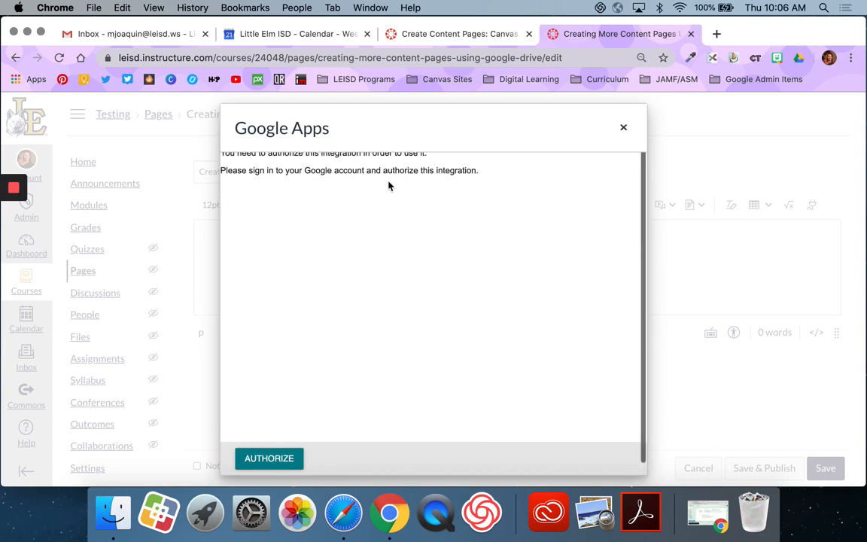
{"action": "left_click", "coordinate": [268, 458]}
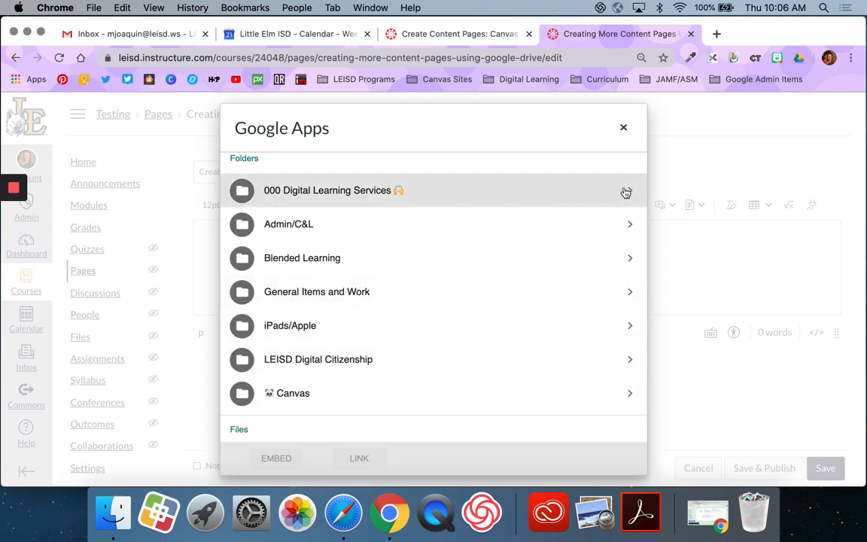
Embed the 10 May Podcast doc from 000 Digital Learning Services > Monthly Podcast Scripts.
{"action": "left_click", "coordinate": [327, 190]}
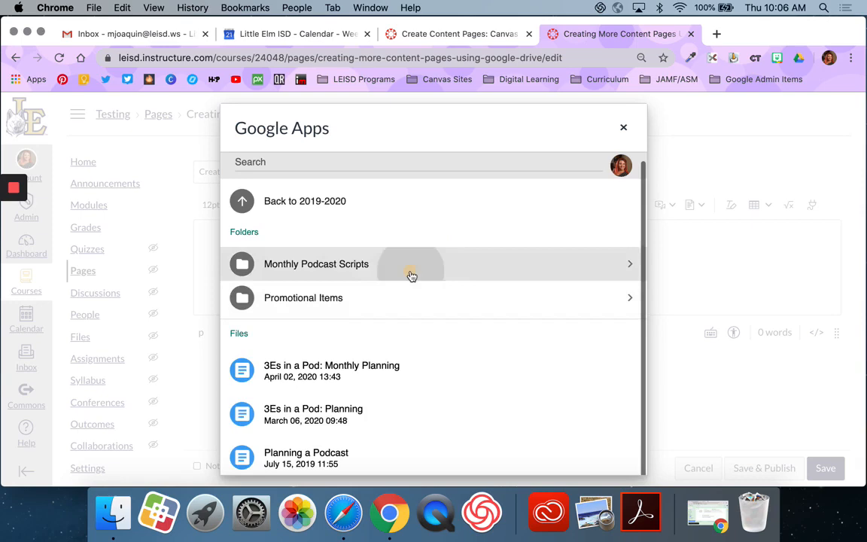
{"action": "left_click", "coordinate": [316, 264]}
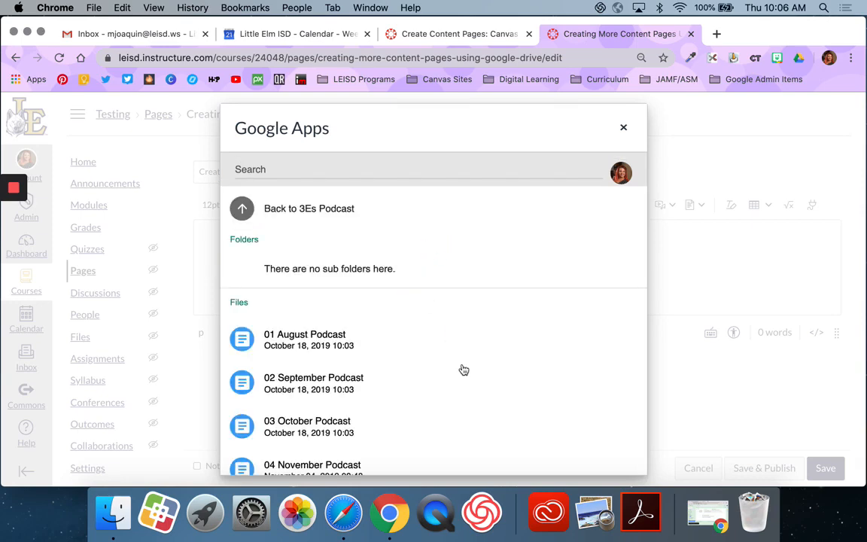
{"action": "scroll", "scroll_direction": "down", "scroll_amount": 3}
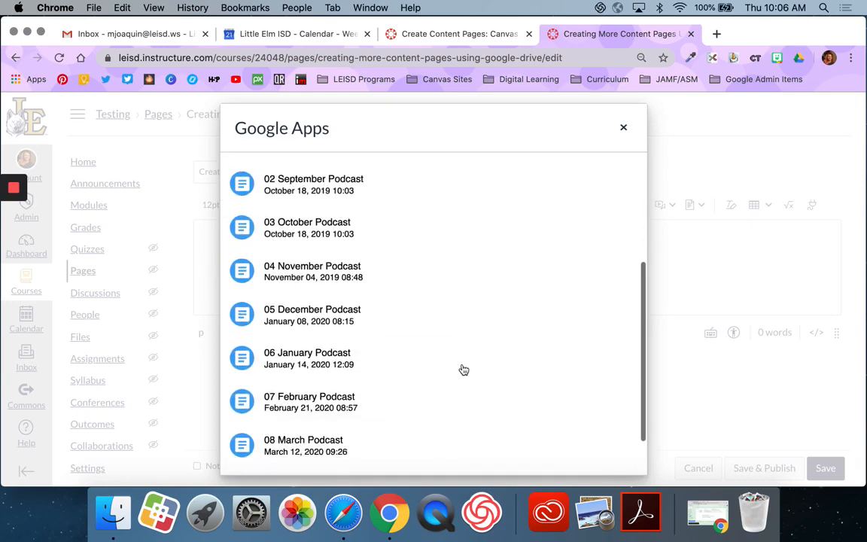
{"action": "scroll", "scroll_direction": "down", "scroll_amount": 3}
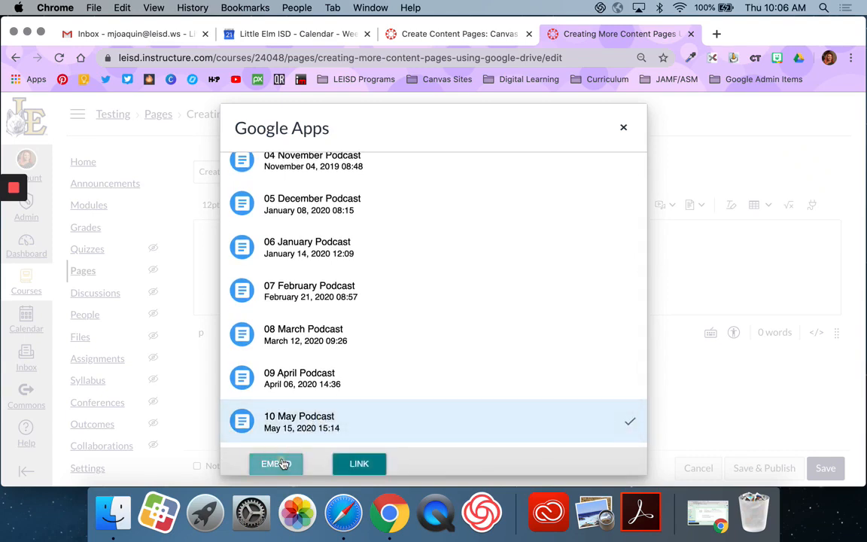
{"action": "left_click", "coordinate": [276, 464]}
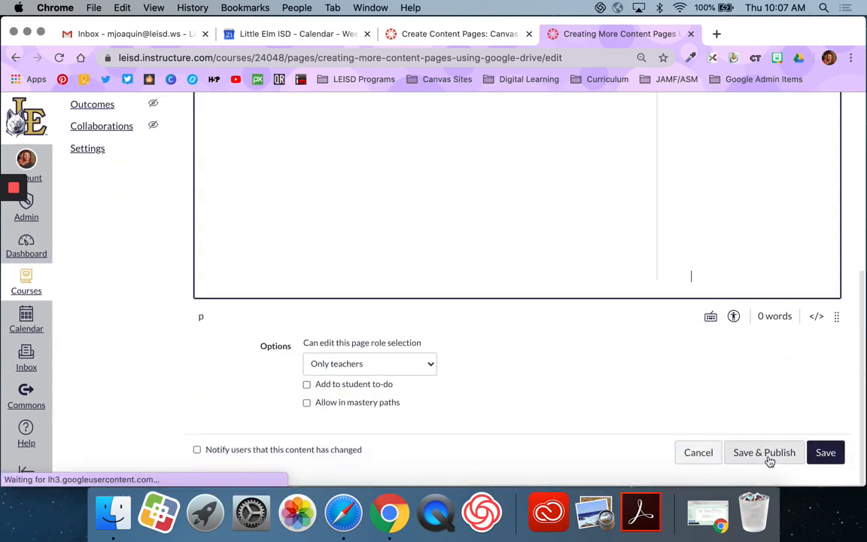
Save and publish the Creating More Content Pages Using Google Drive page.
{"action": "left_click", "coordinate": [764, 452]}
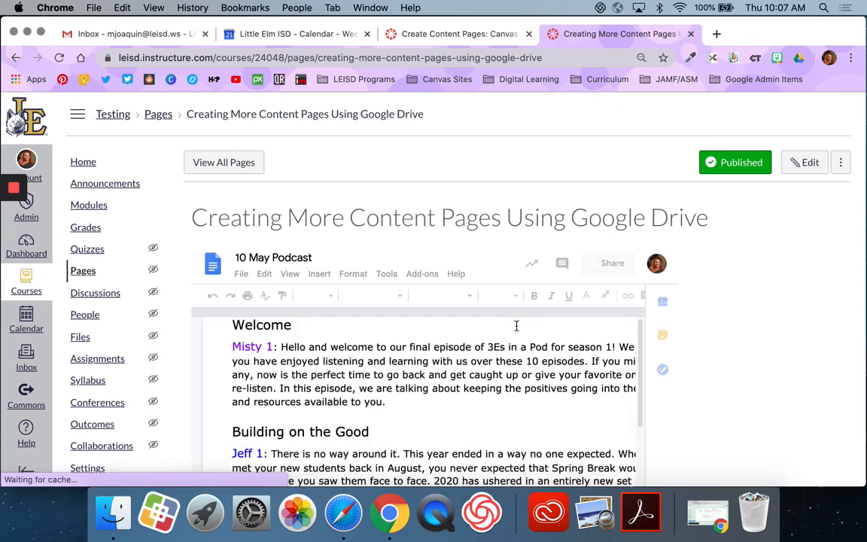
{"action": "scroll", "scroll_direction": "down", "scroll_amount": 3}
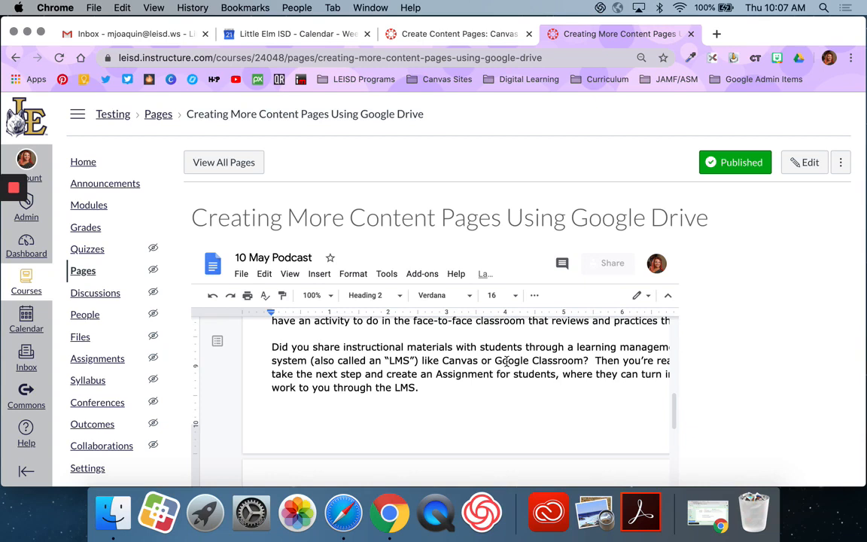
{"action": "mouse_move", "coordinate": [574, 152]}
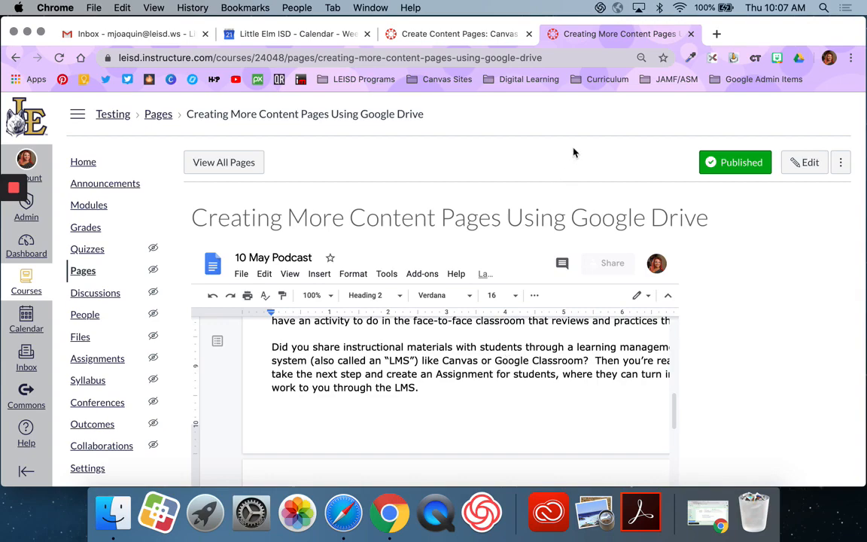